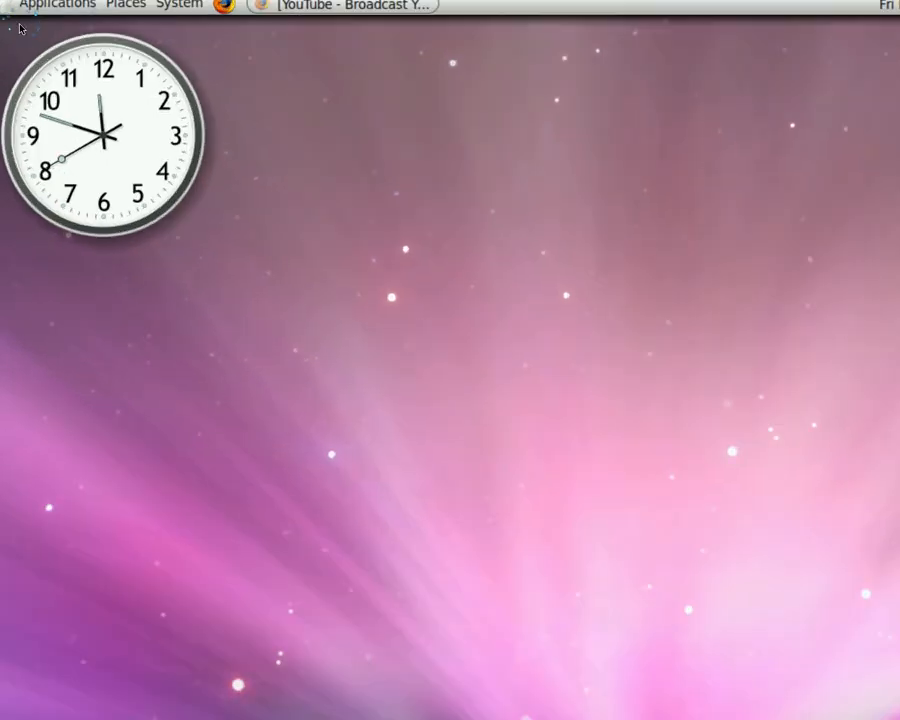
Search the Add/Remove Applications catalogue for 'cairo' to list Cairo-Dock
left_click(58, 4)
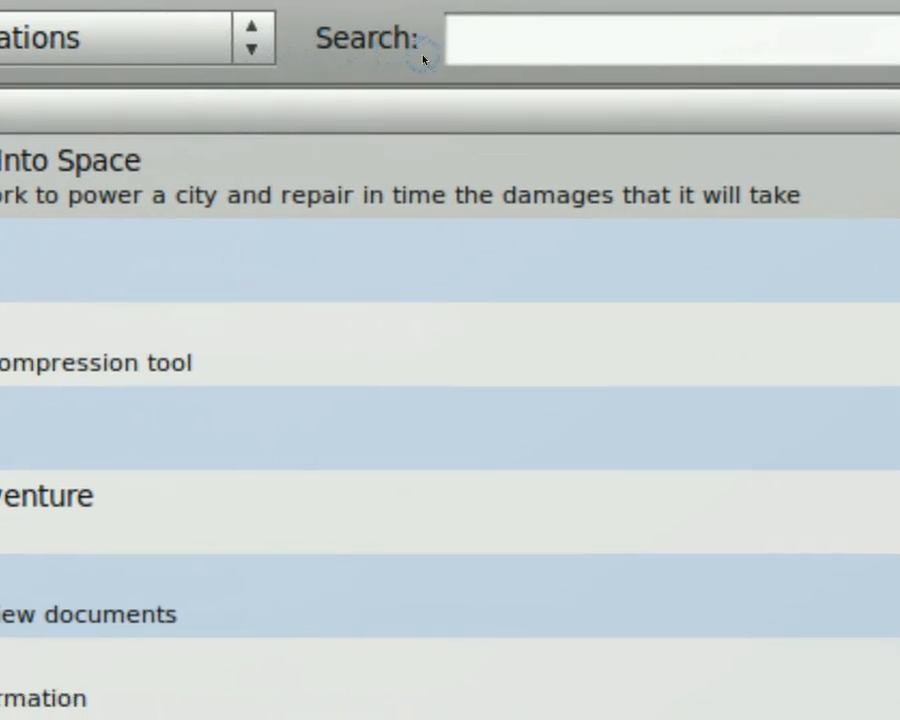
left_click(650, 40)
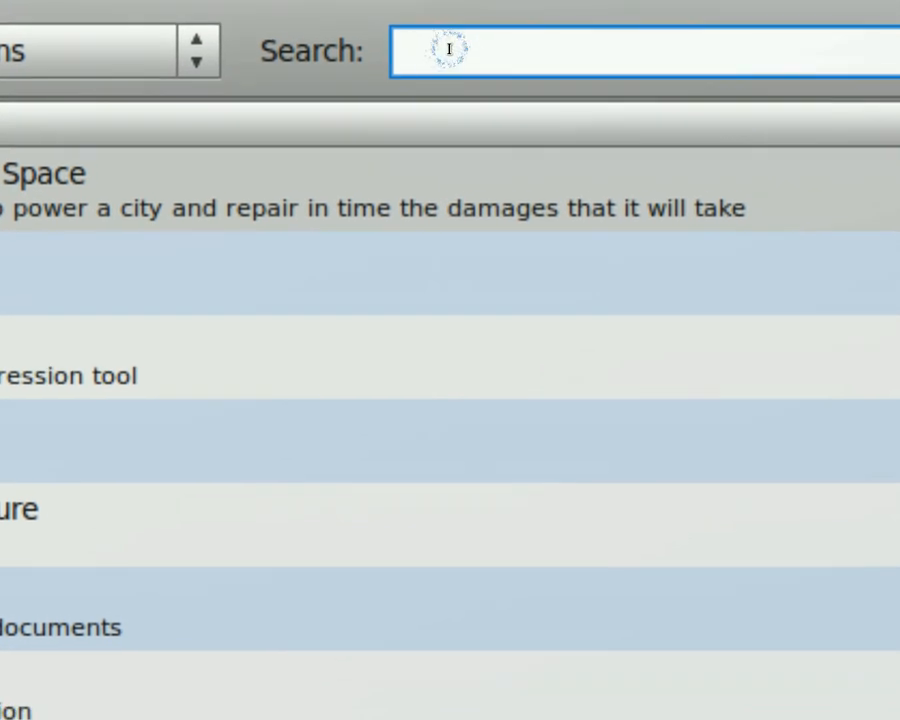
type("cairo dock")
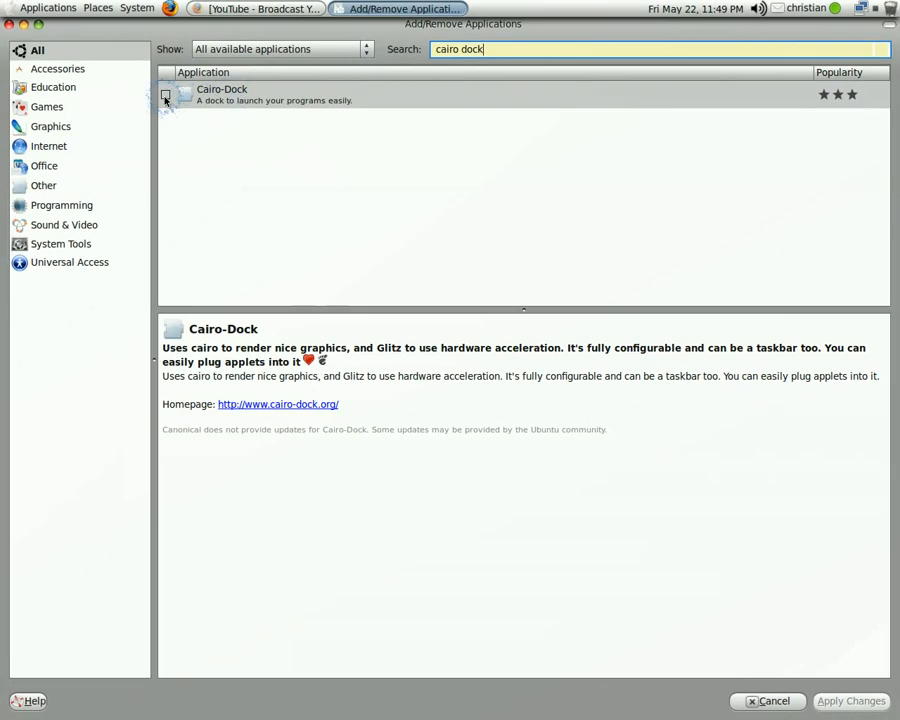
Tick Cairo-Dock, apply and confirm the installation, then dismiss the completion notice
left_click(164, 96)
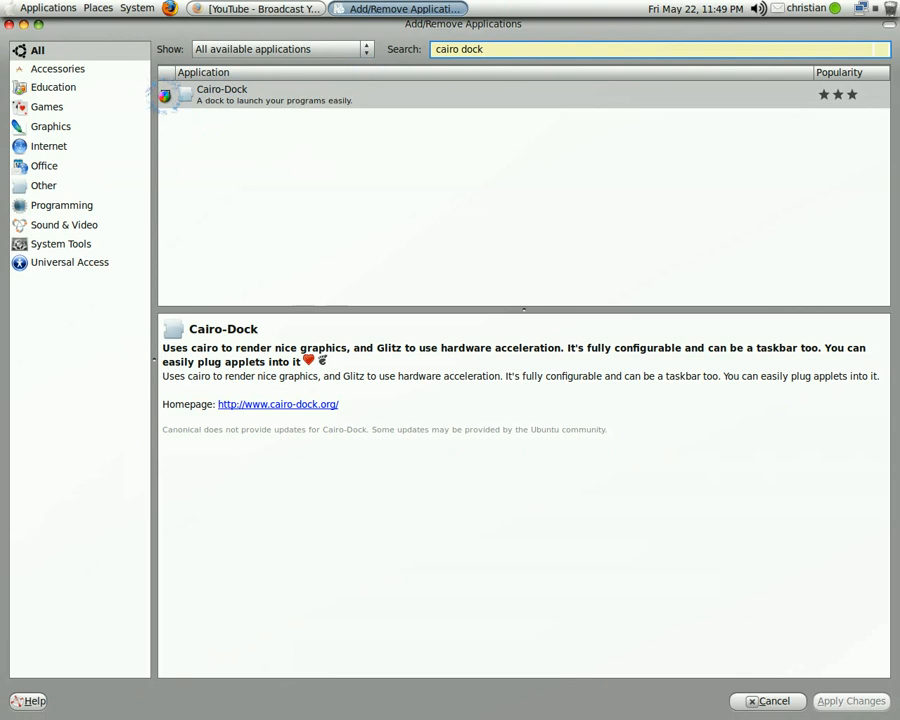
left_click(164, 94)
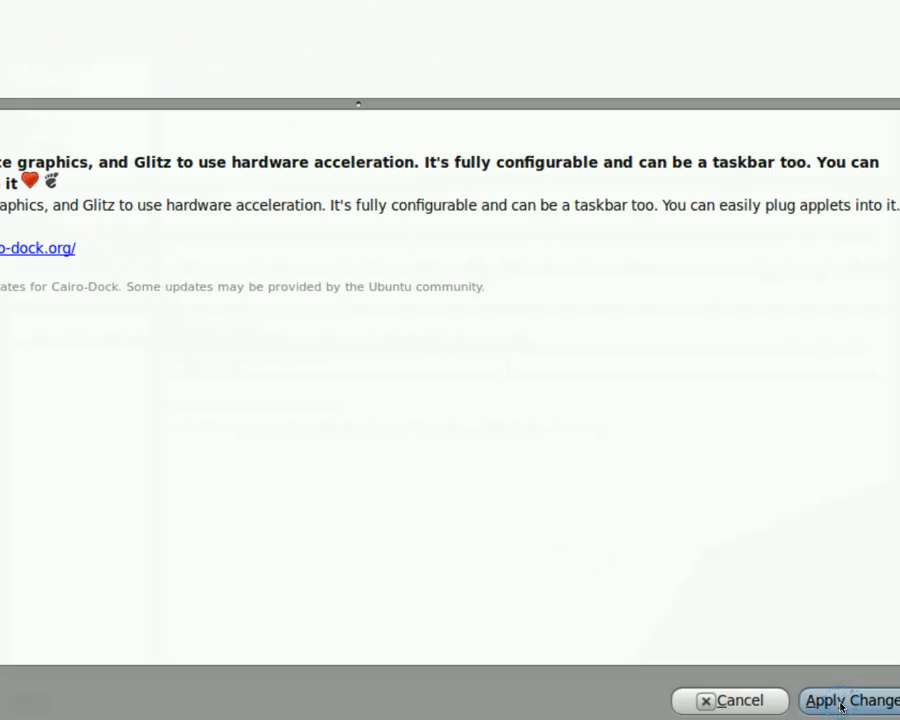
left_click(850, 700)
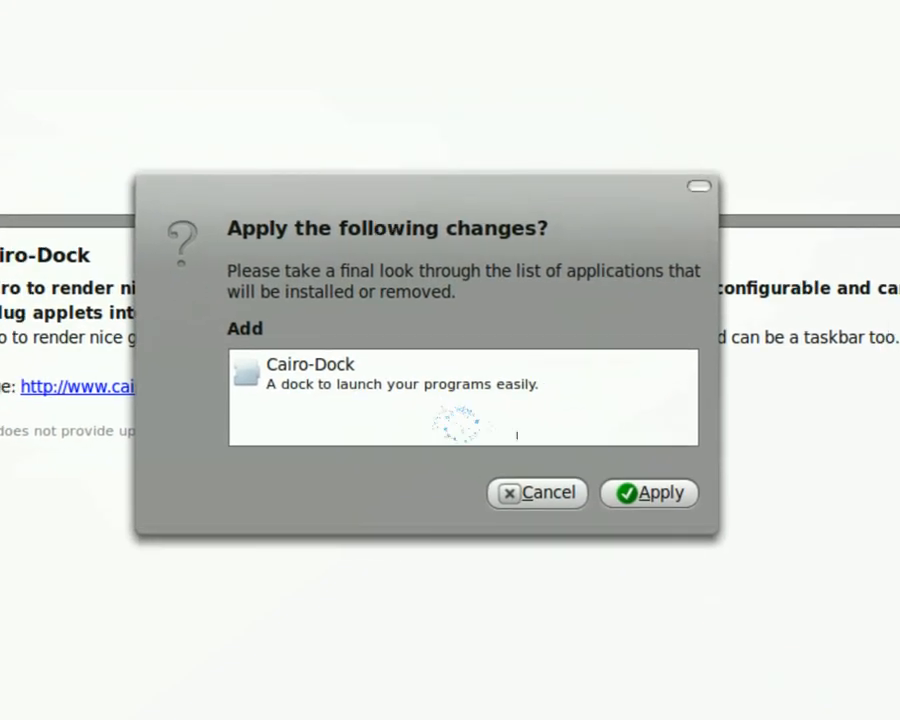
left_click(648, 492)
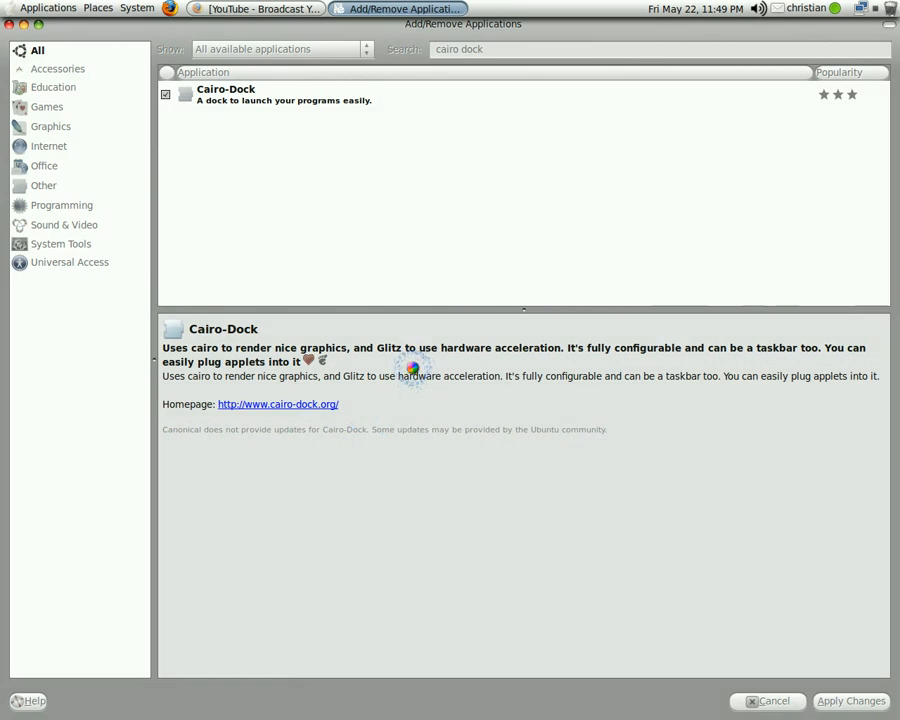
left_click(852, 700)
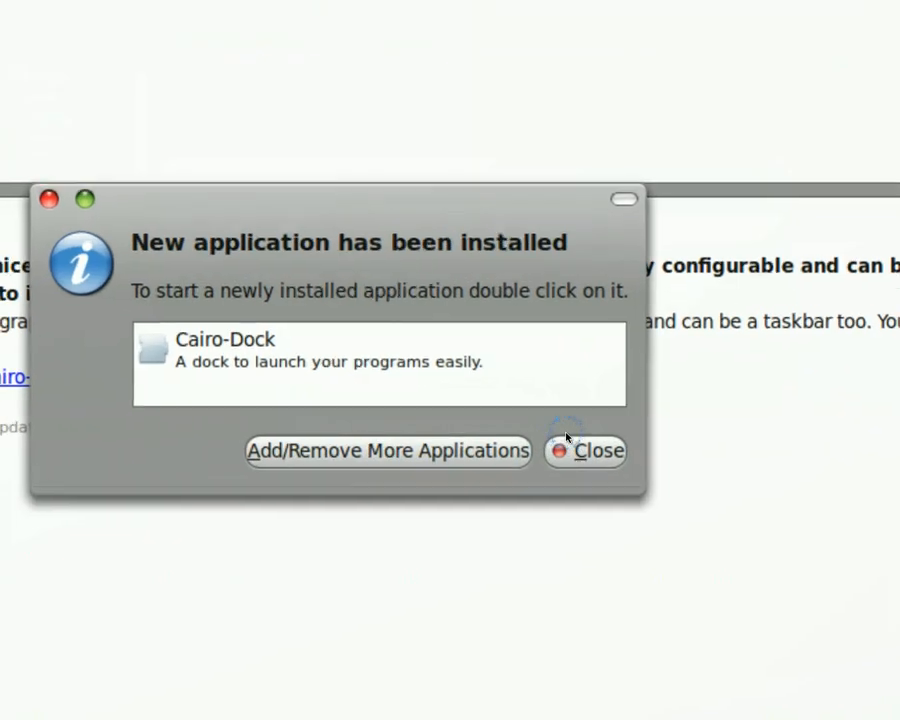
left_click(592, 450)
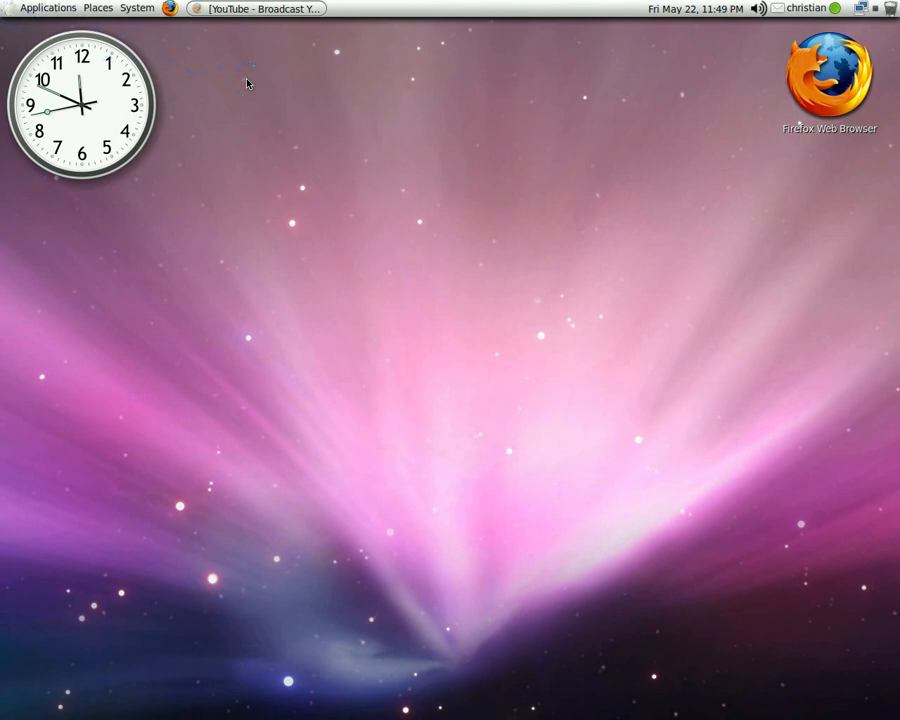
Restore Firefox and load gnome-look.org, briefly minimizing and restoring the window
left_click(256, 8)
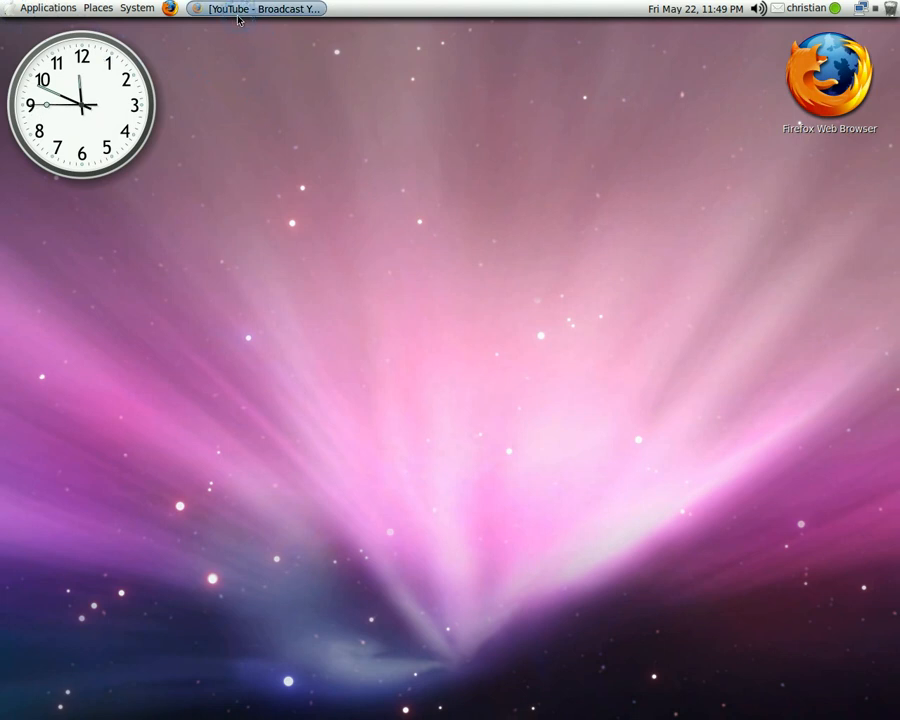
left_click(256, 8)
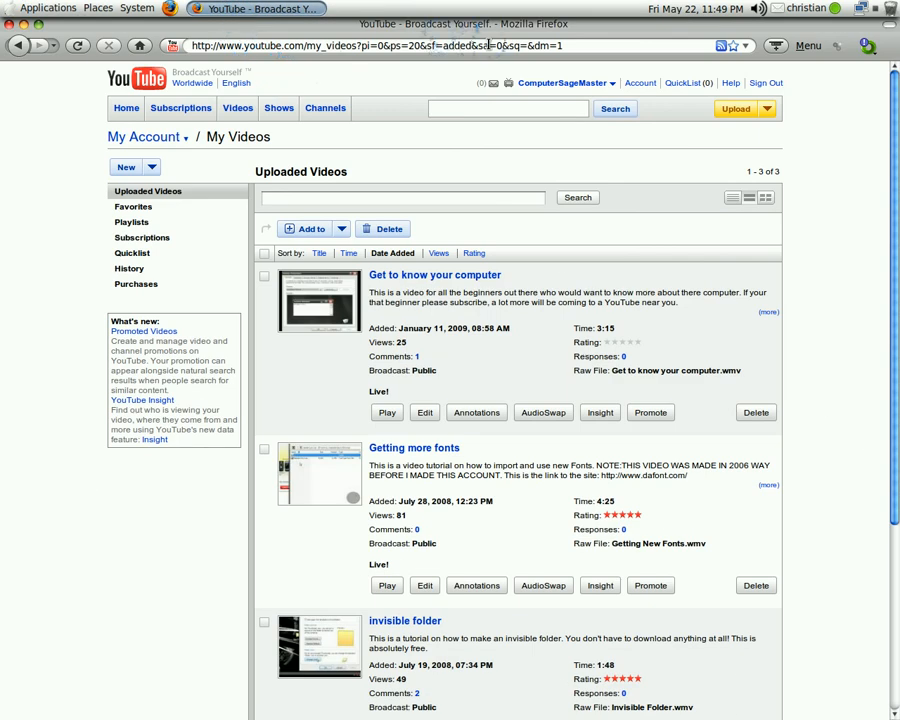
left_click(400, 46)
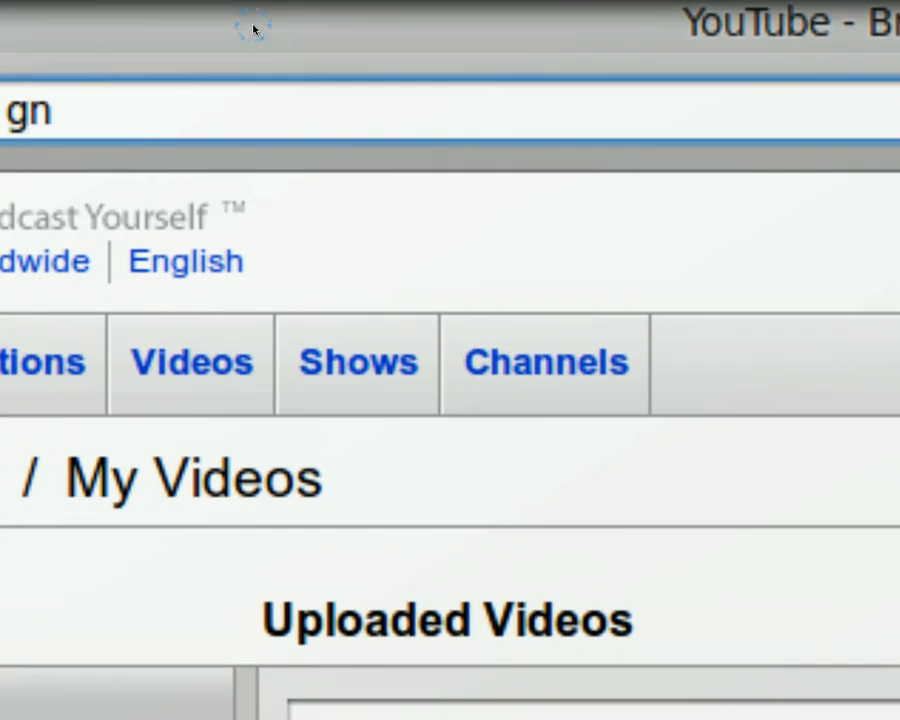
type("gnome-look.org/")
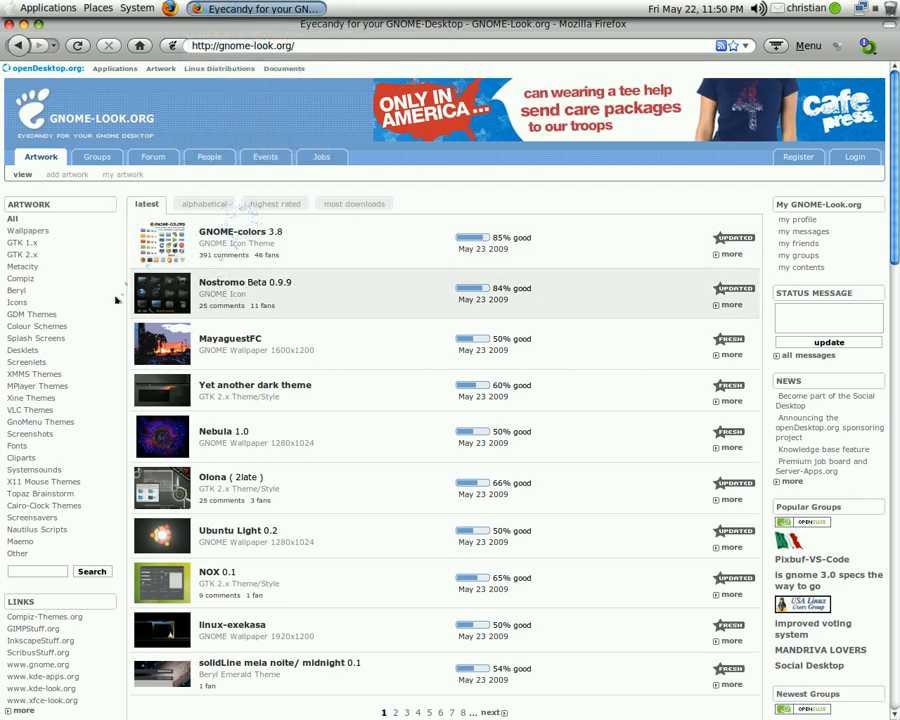
left_click(78, 46)
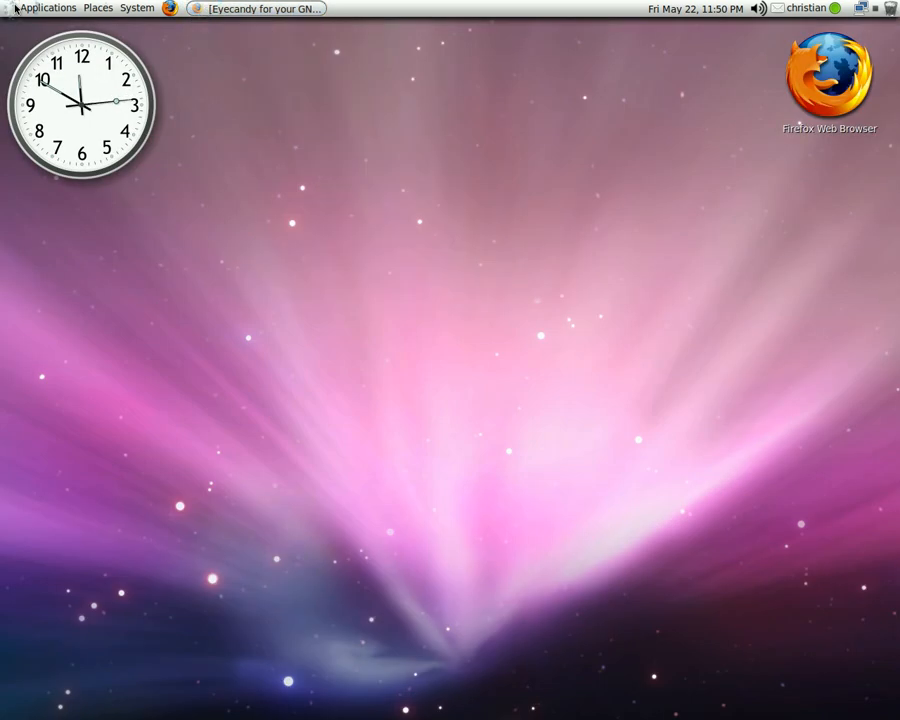
left_click(256, 8)
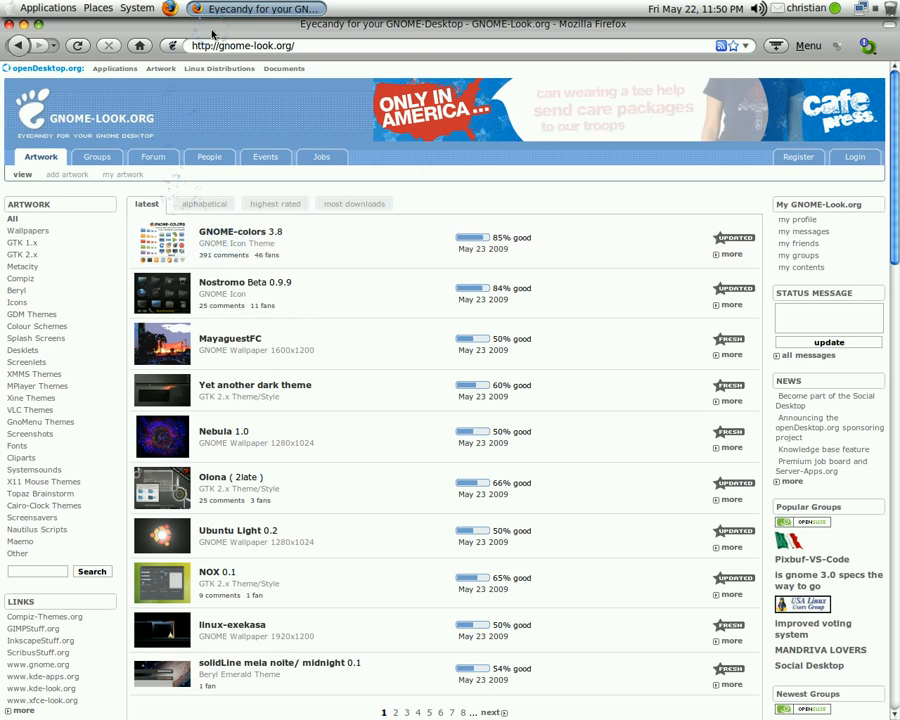
mouse_move(228, 378)
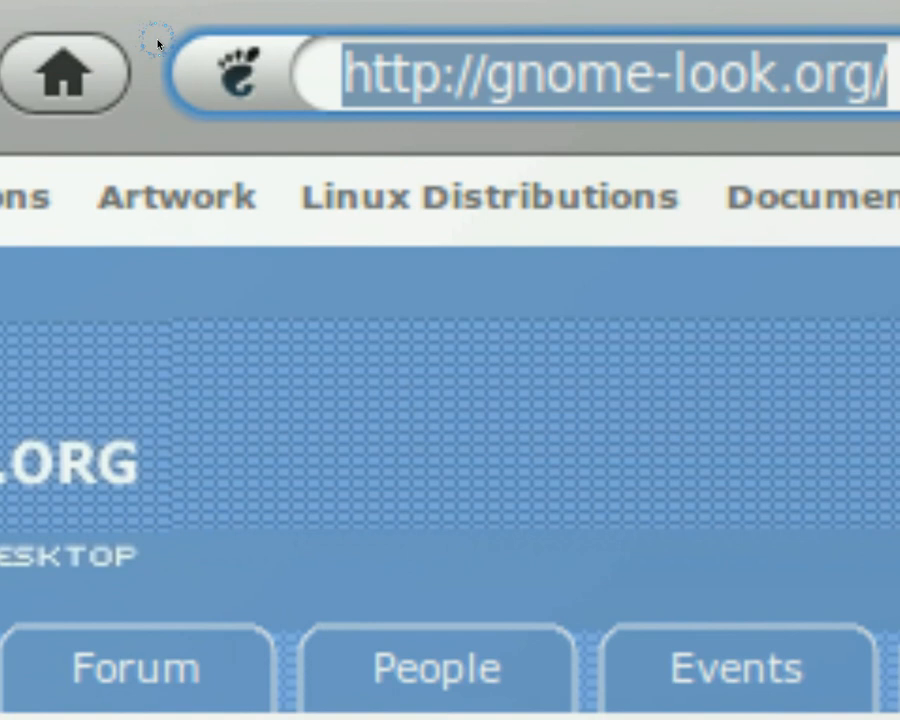
Go to google.com and search 'cairo dock themes', scrolling through the first results page
type("google.com")
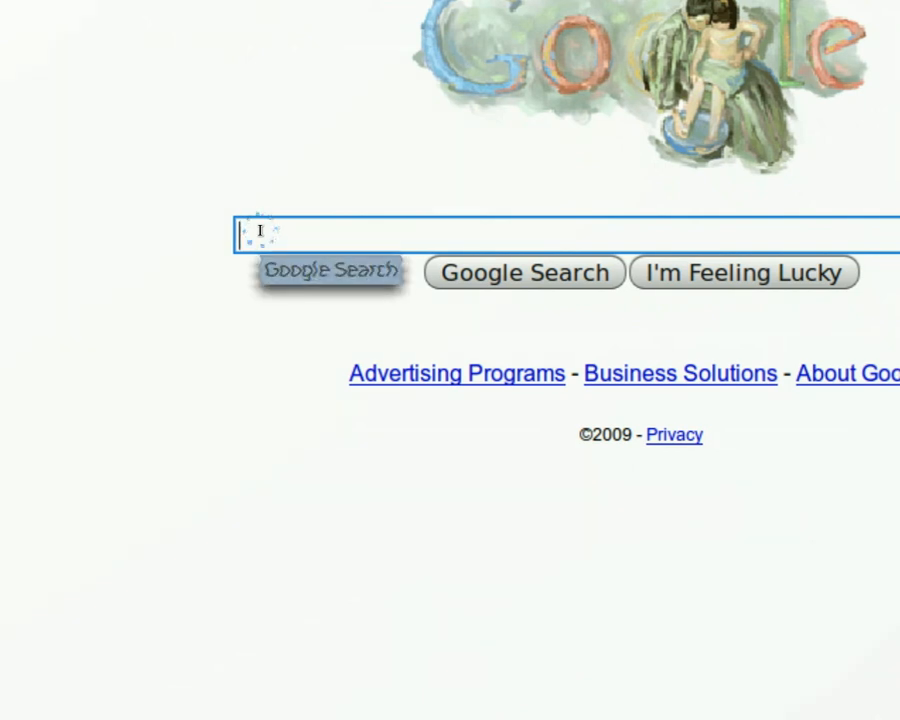
type("cairo dock themes")
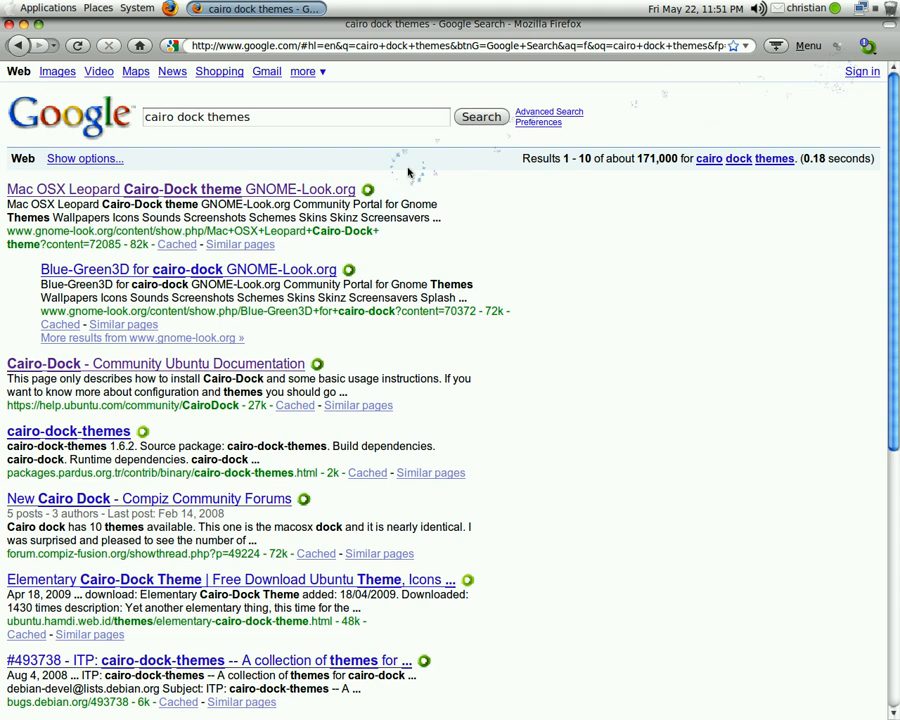
scroll("down", 3)
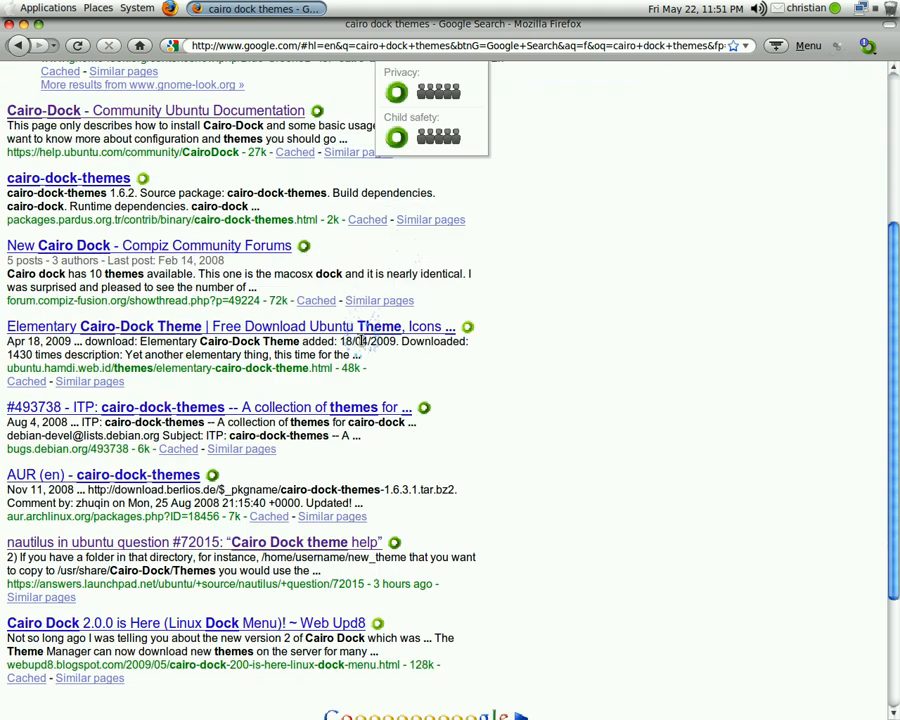
scroll("down", 3)
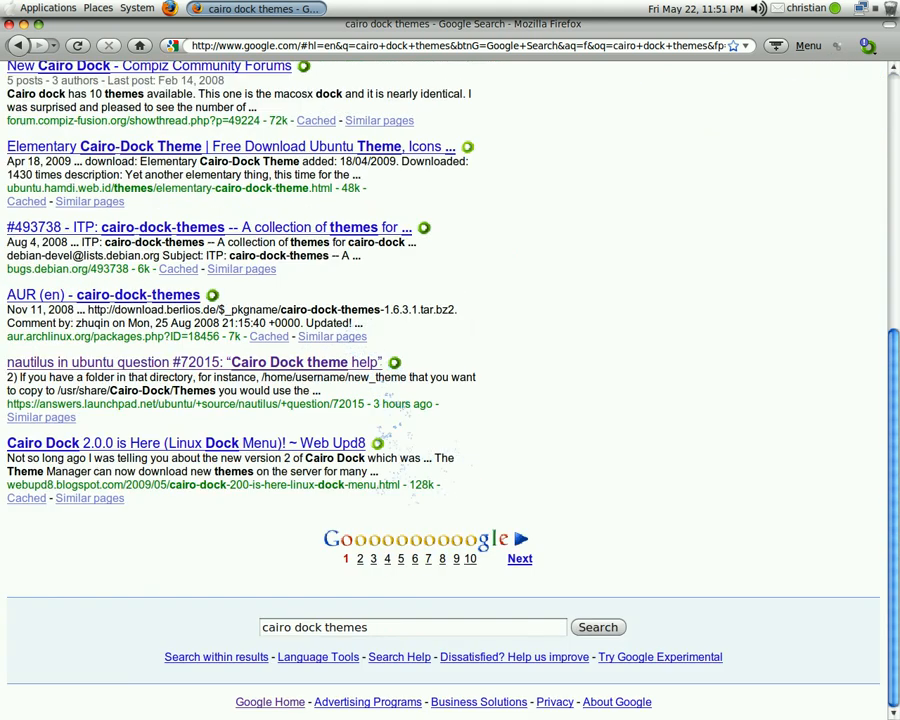
mouse_move(536, 250)
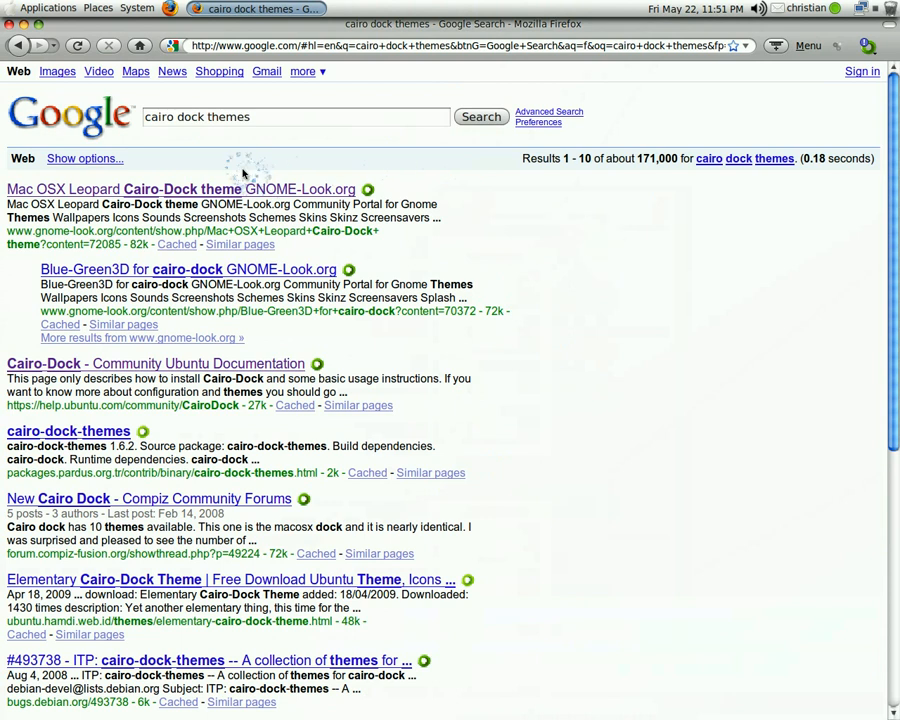
mouse_move(652, 62)
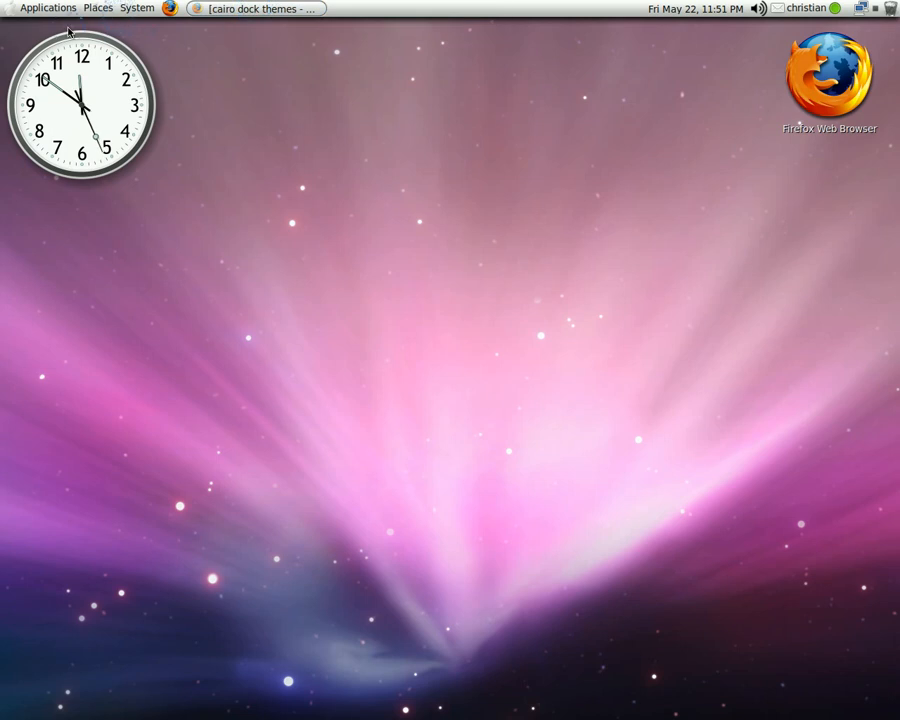
Extract Gnome-Human.tar in Downloads, then return to the home folder
left_click(96, 8)
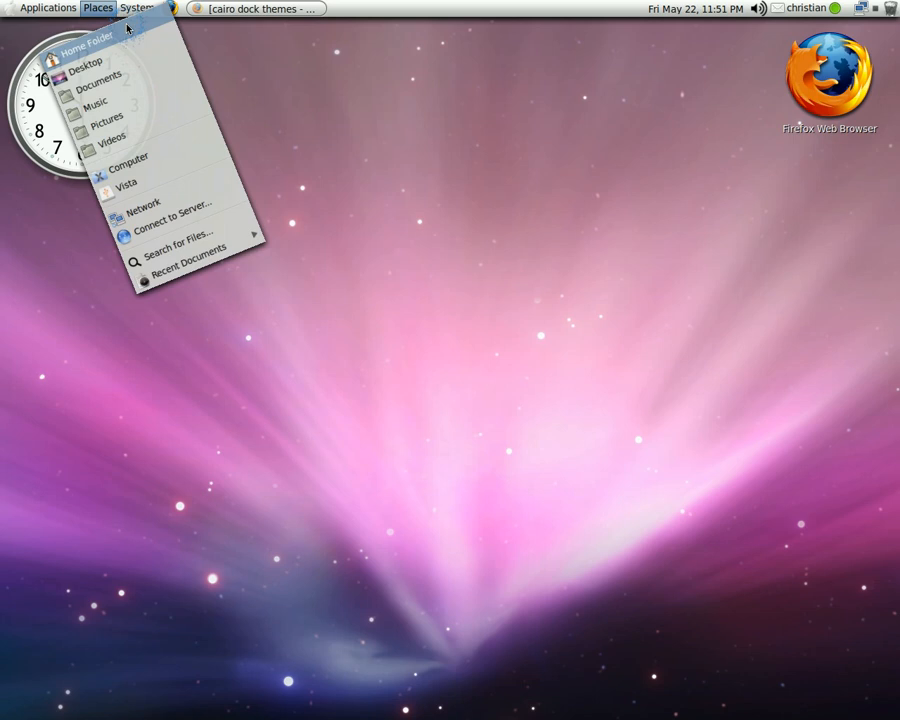
left_click(88, 48)
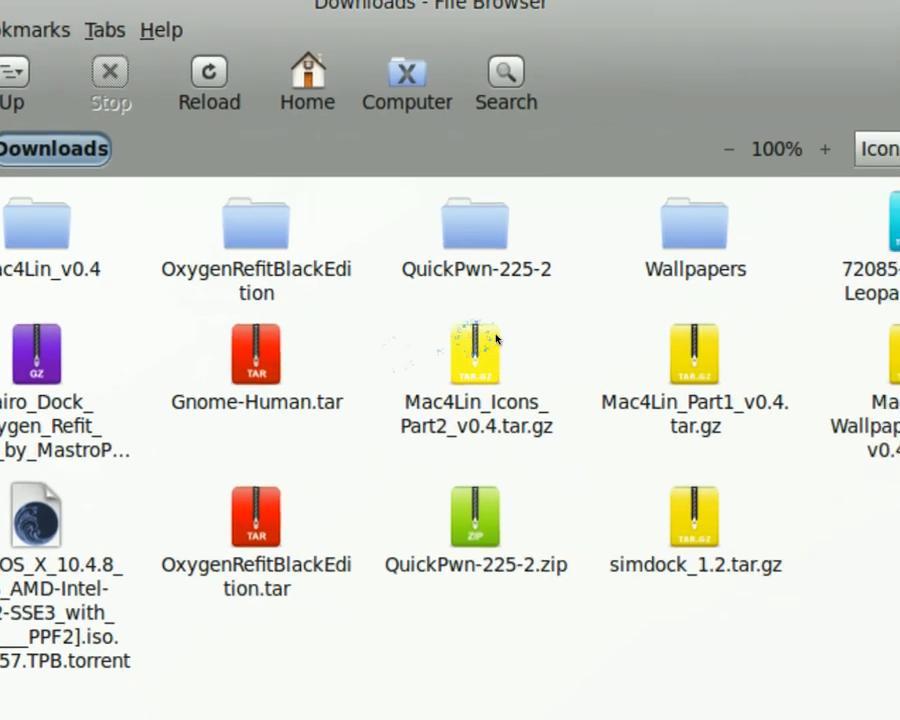
scroll("down", 3)
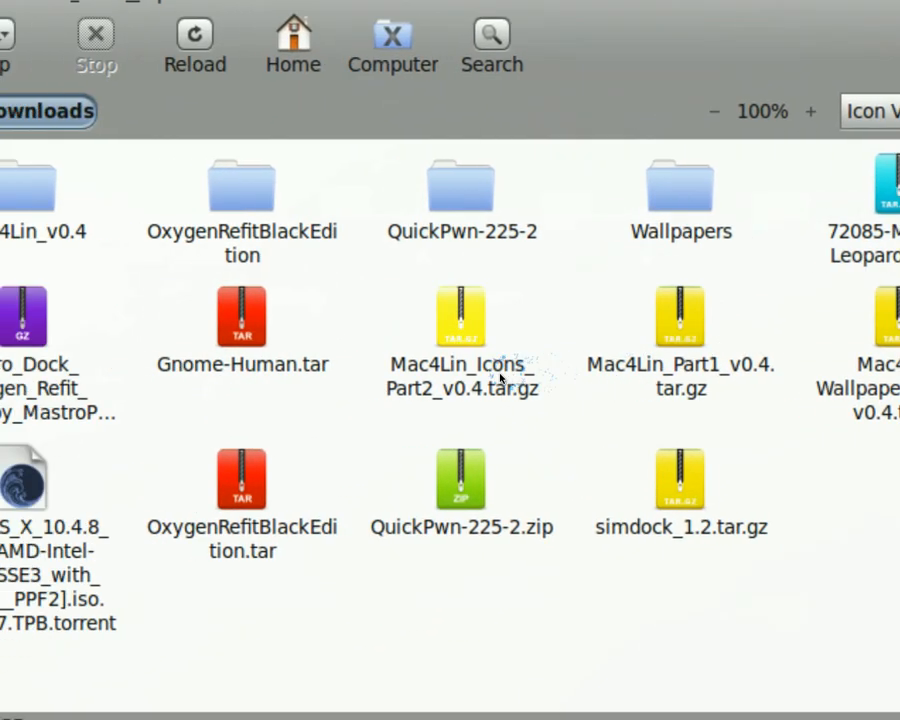
right_click(372, 340)
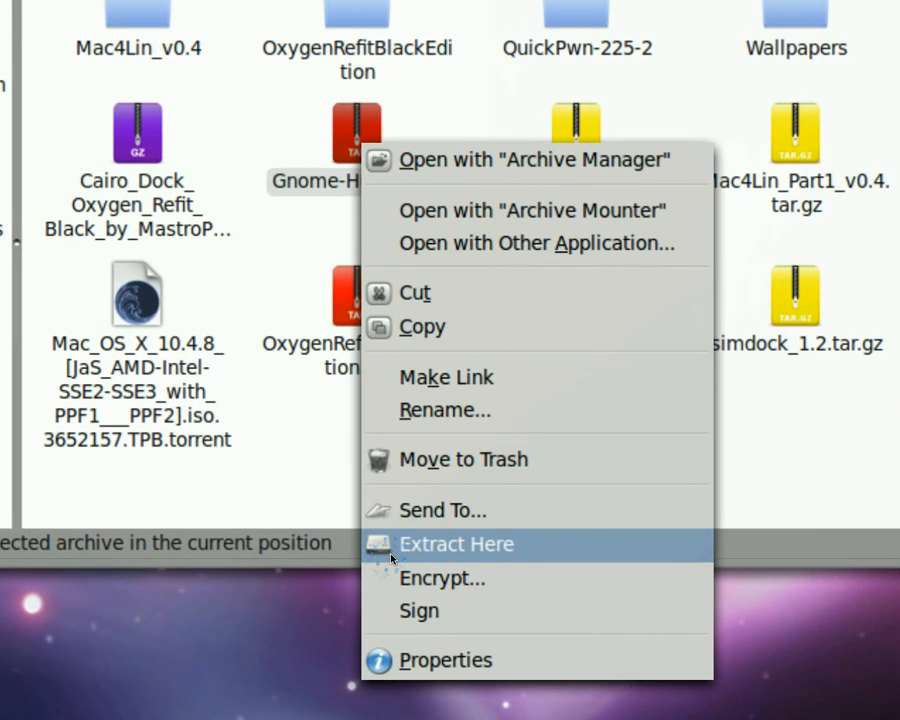
left_click(456, 544)
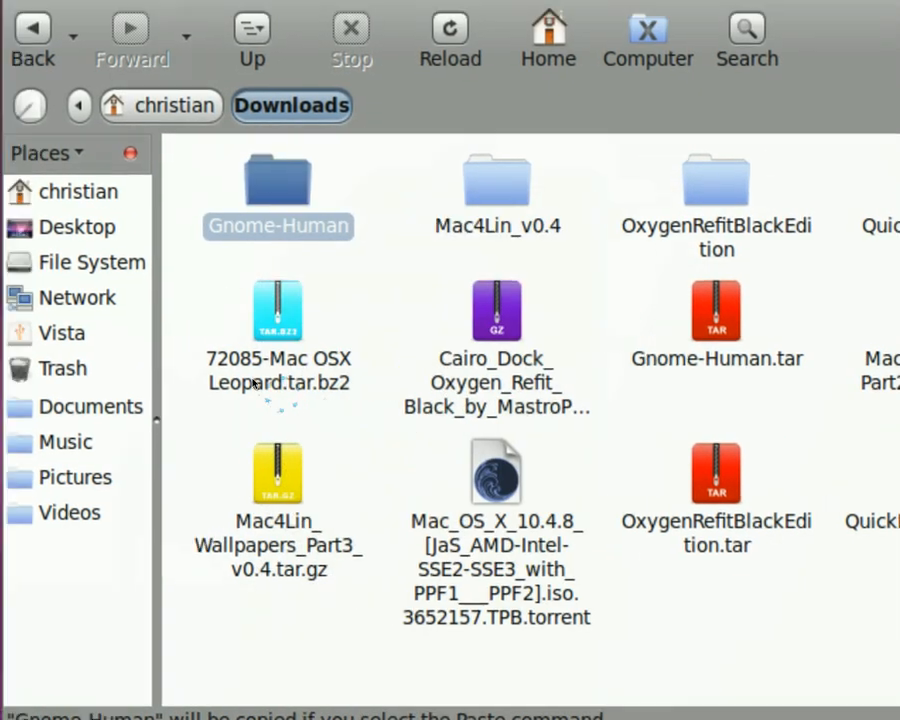
left_click(160, 104)
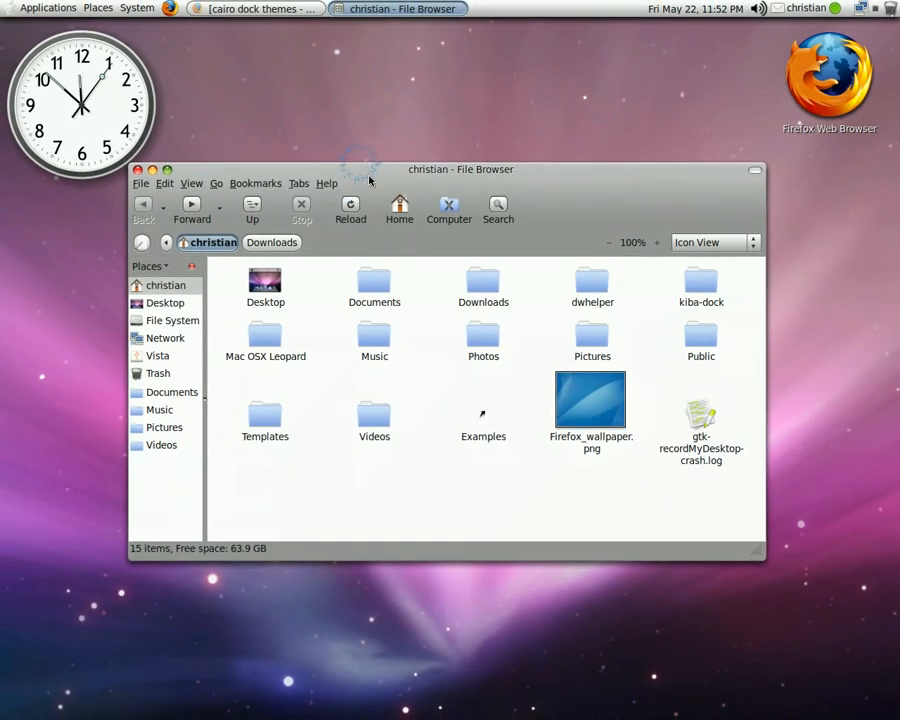
mouse_move(412, 172)
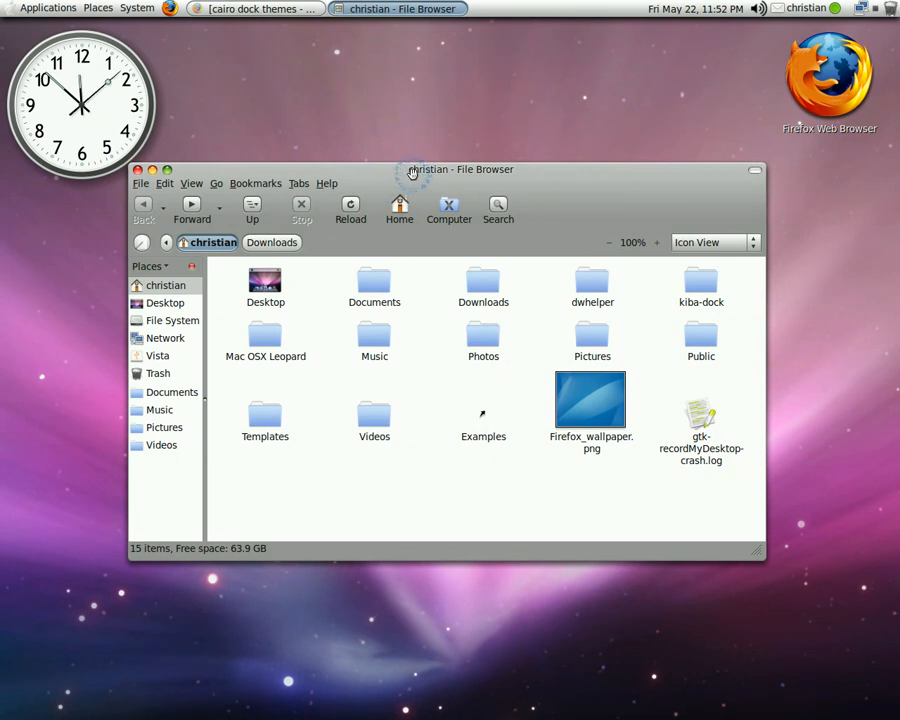
Show hidden folders and navigate into .config/cairo-dock/themes
left_click_drag(460, 168, 474, 156)
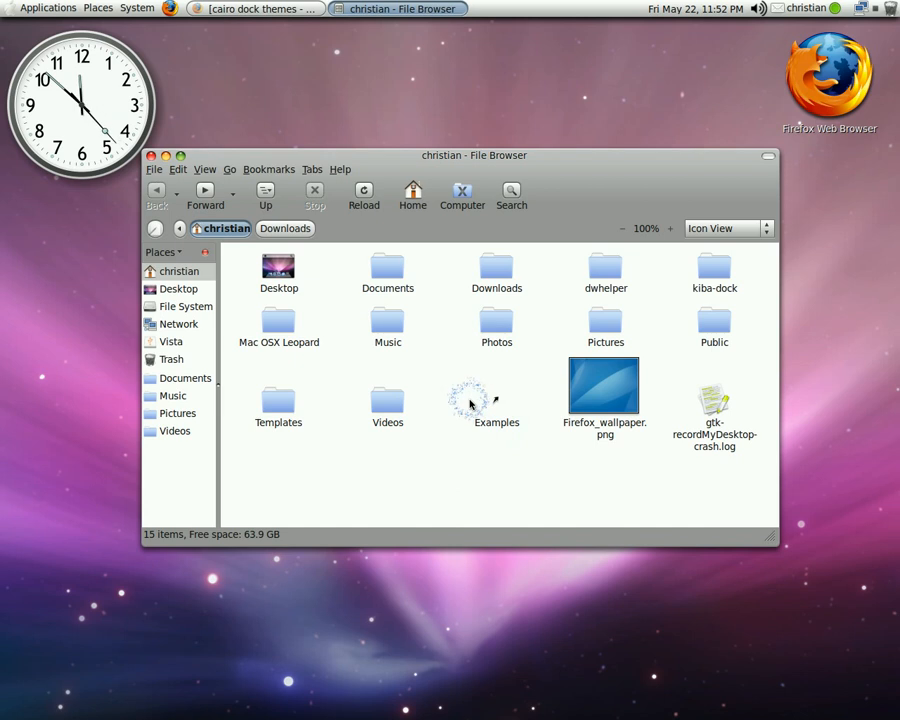
key("ctrl+h")
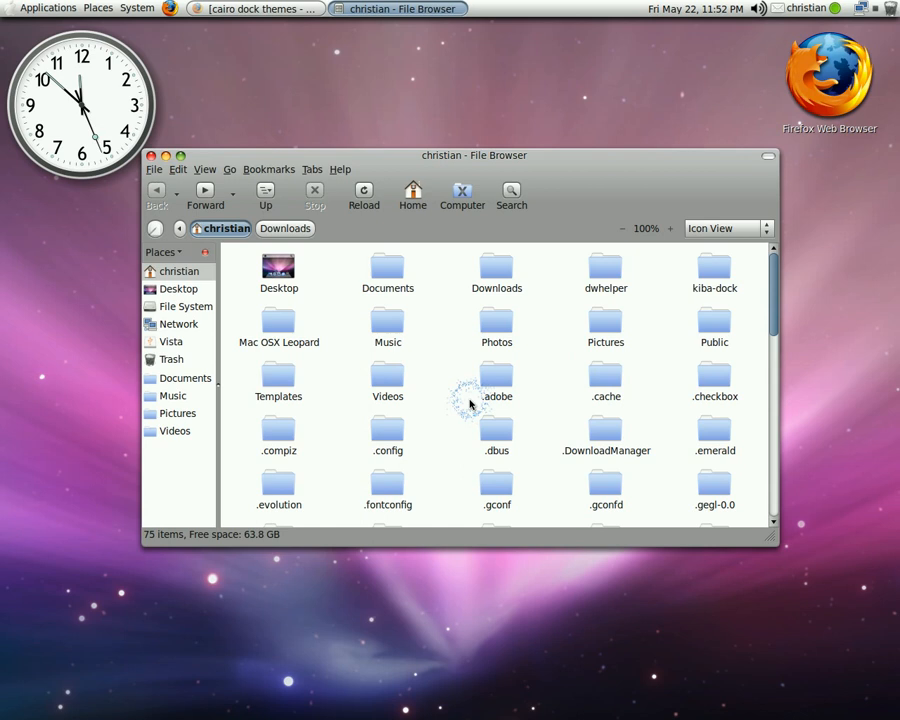
mouse_move(418, 396)
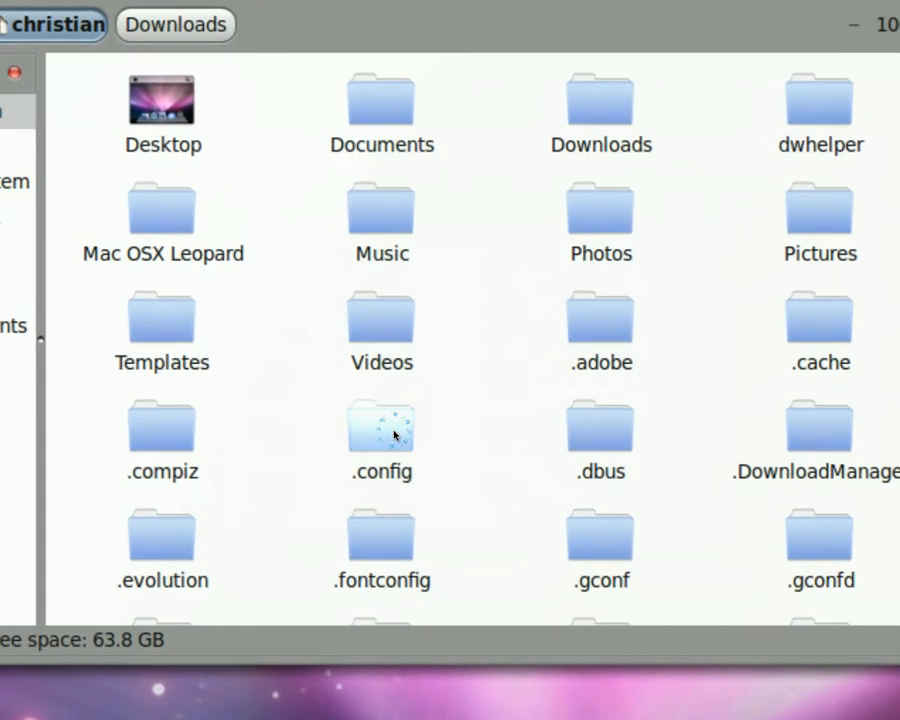
double_click(380, 424)
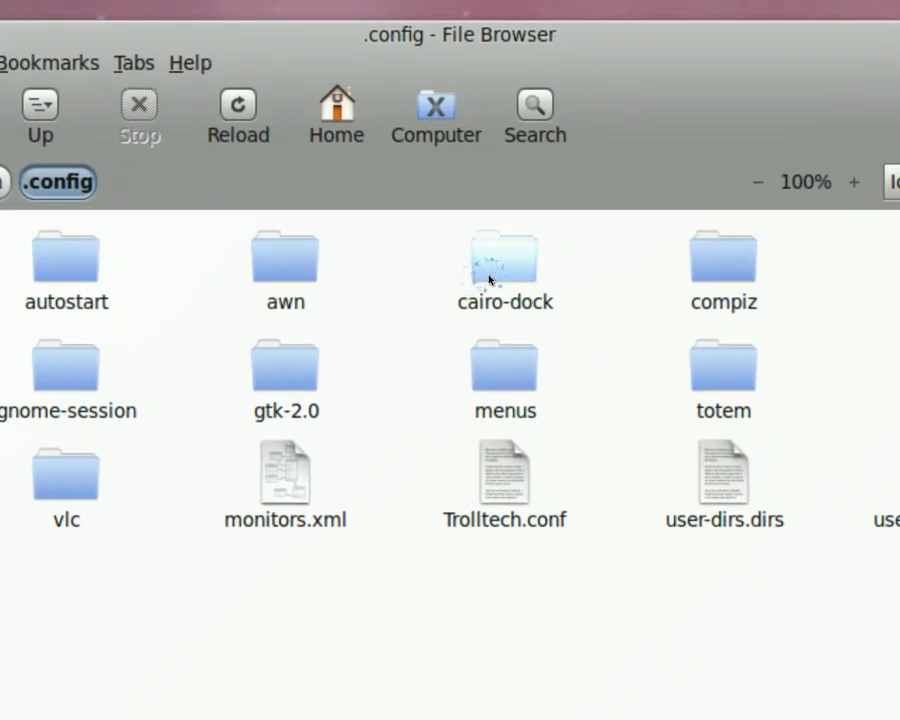
double_click(504, 260)
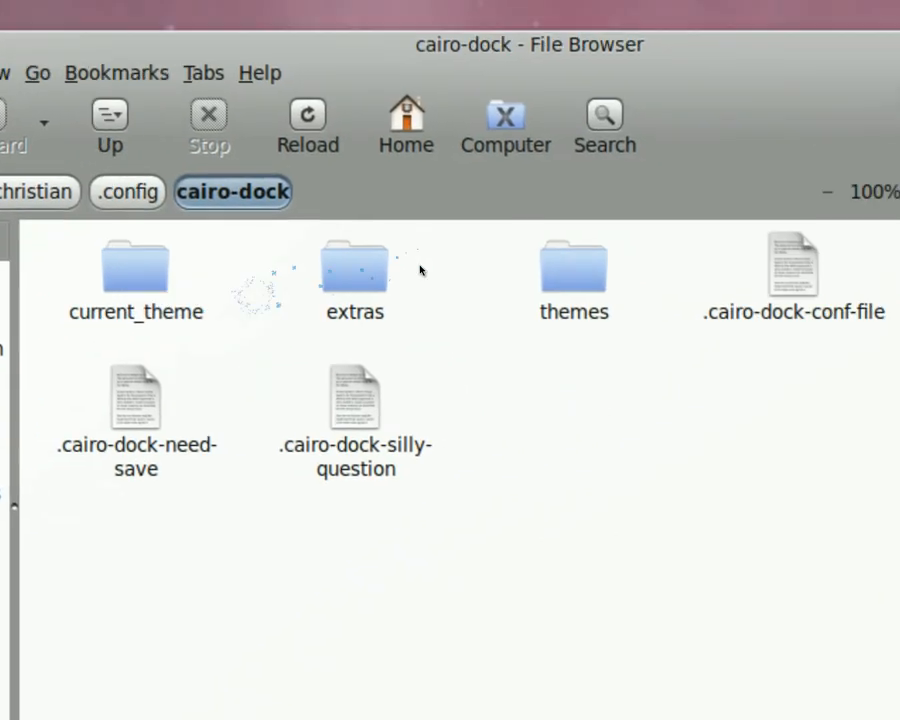
double_click(572, 268)
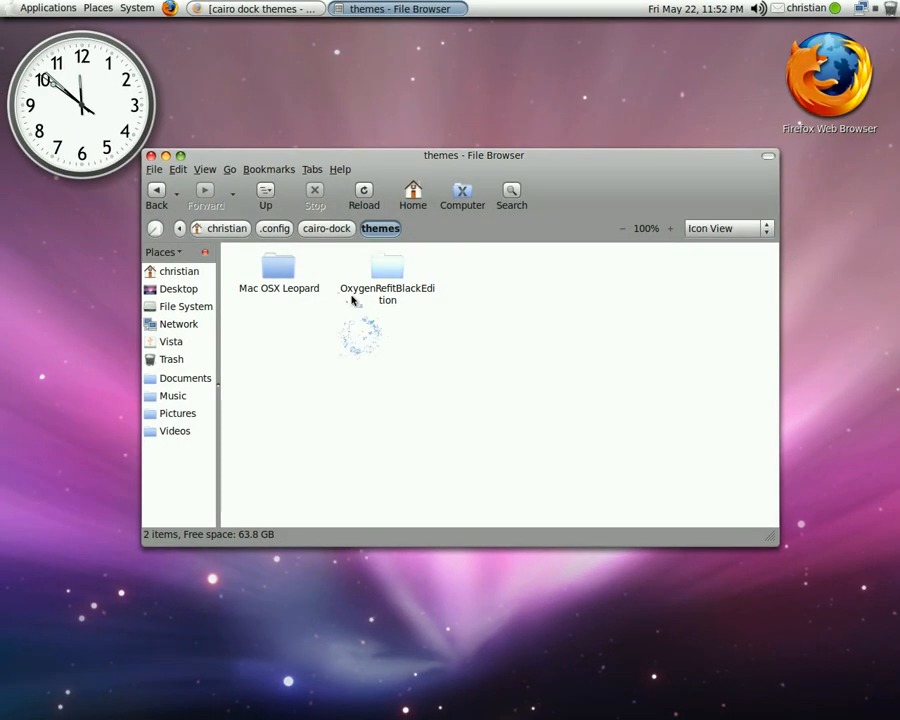
mouse_move(496, 304)
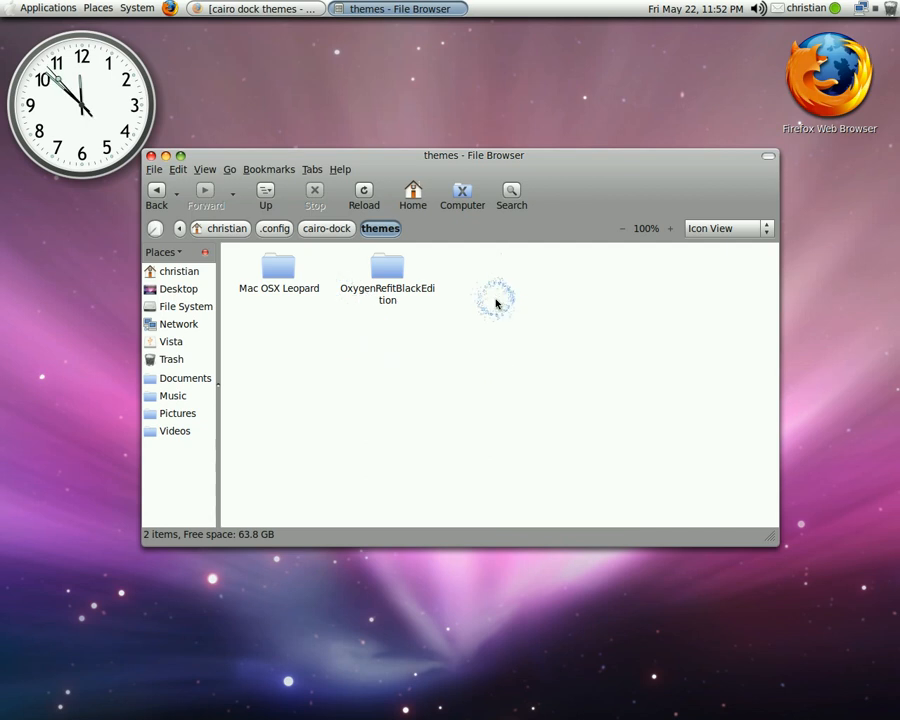
Paste the Gnome-Human folder into themes and close the File Browser
right_click(496, 300)
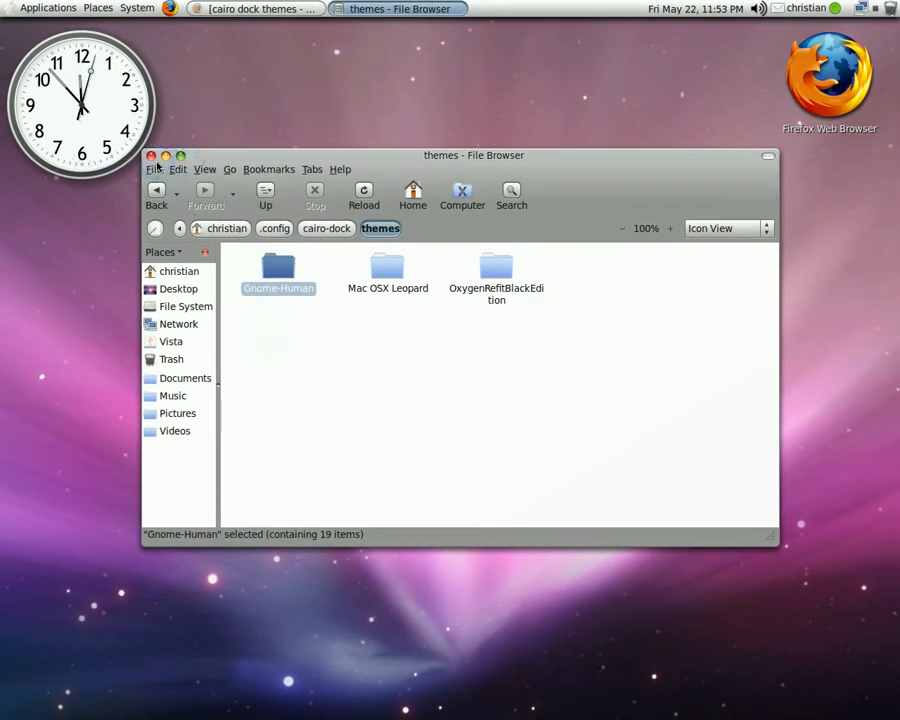
left_click(152, 156)
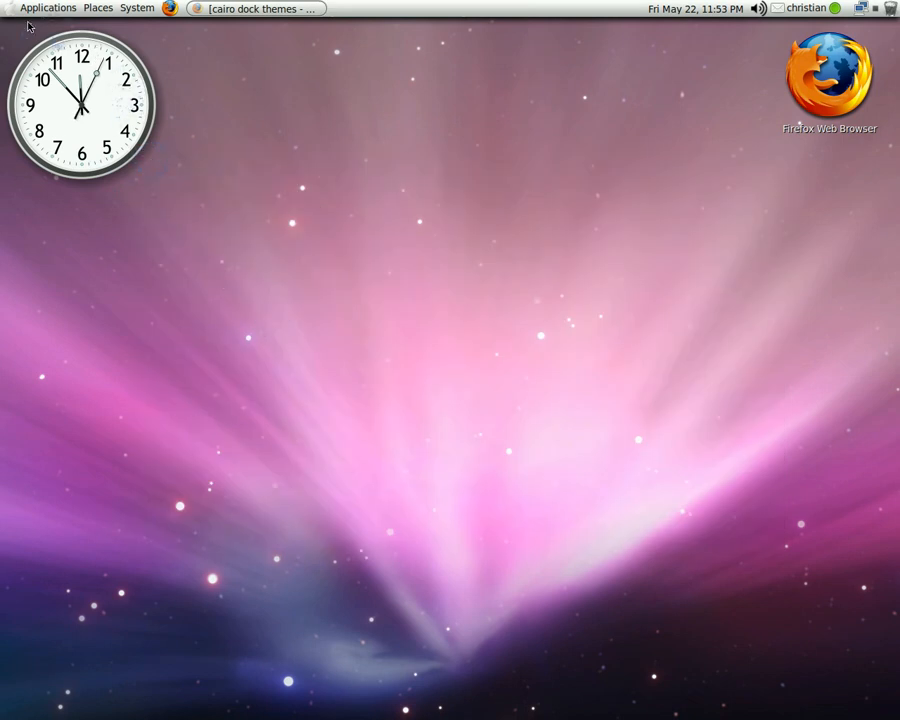
Launch Cairo-Dock from Applications > Accessories
left_click(48, 8)
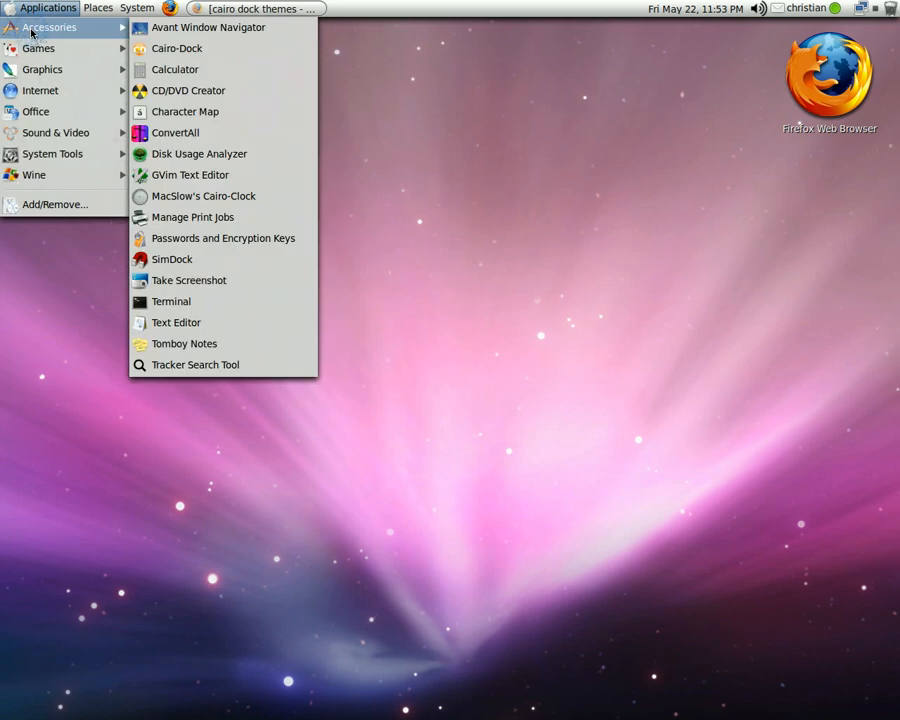
mouse_move(208, 28)
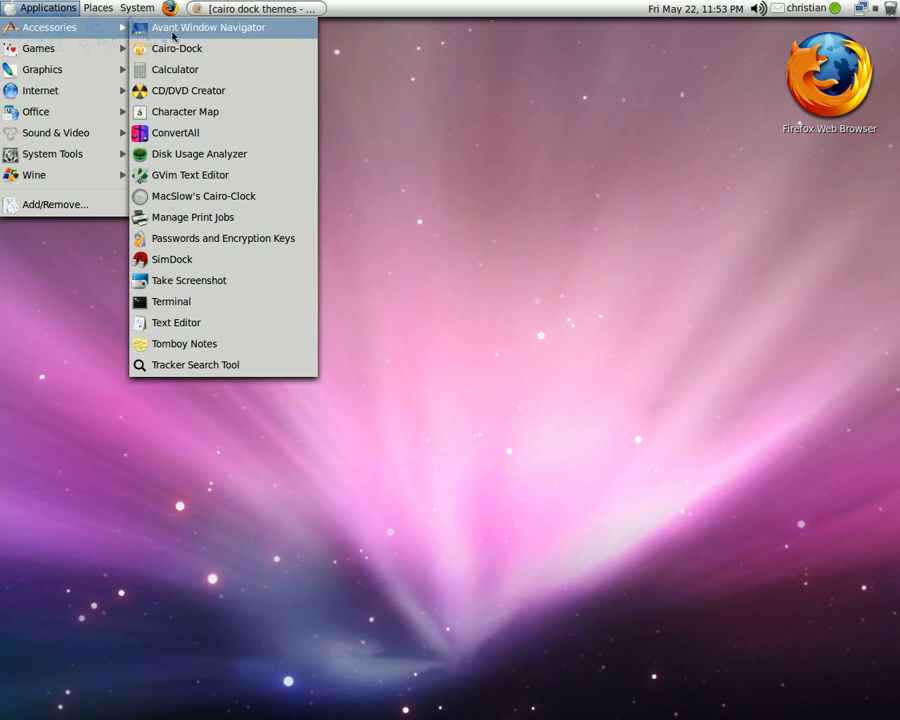
mouse_move(176, 48)
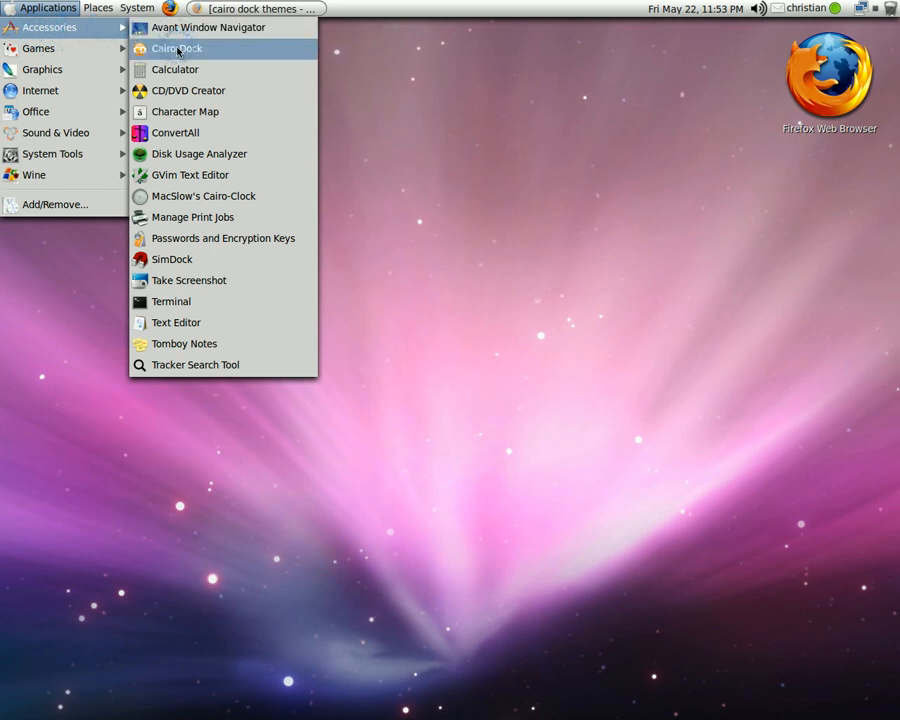
left_click(176, 48)
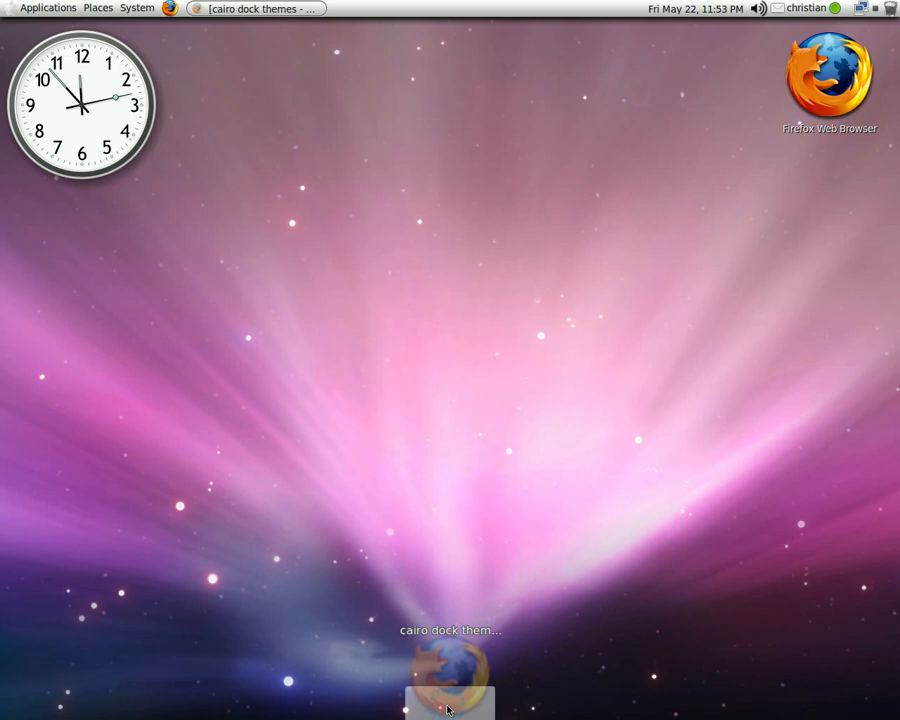
From the dock's right-click menu choose Manage themes
right_click(448, 700)
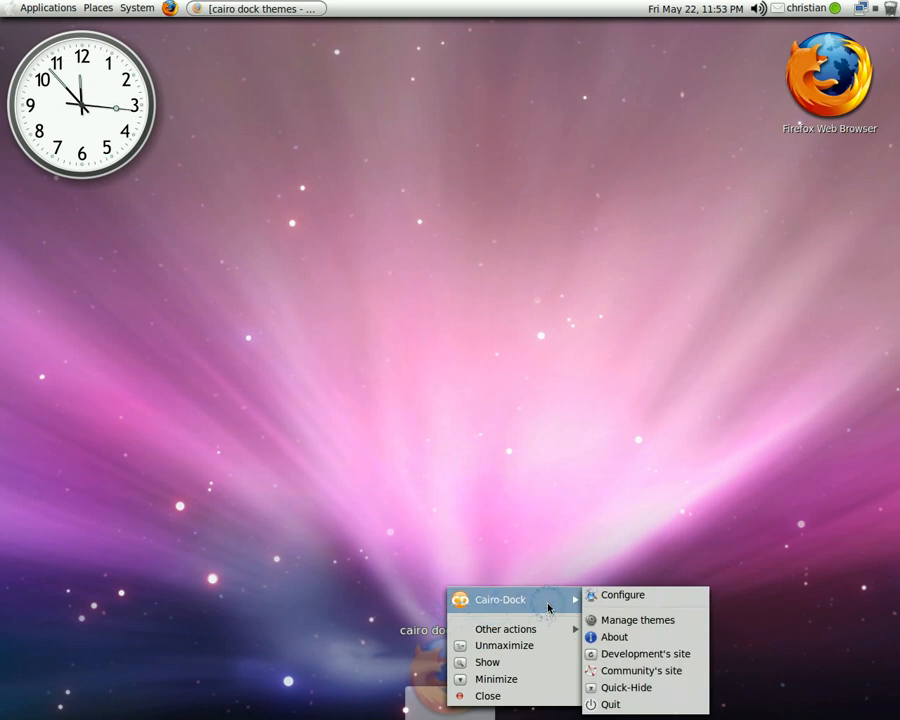
mouse_move(372, 536)
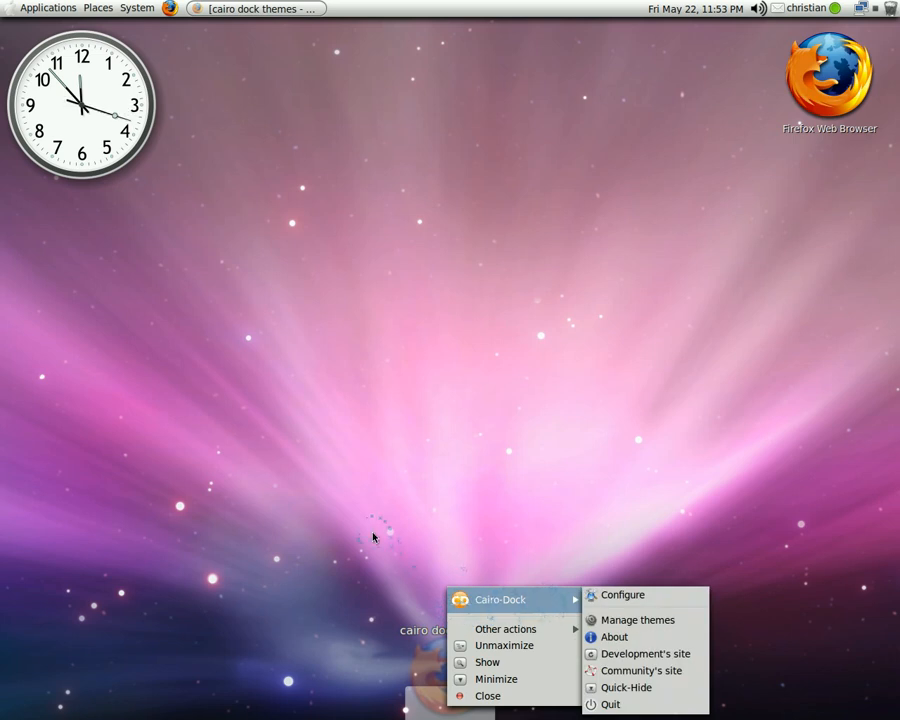
mouse_move(506, 628)
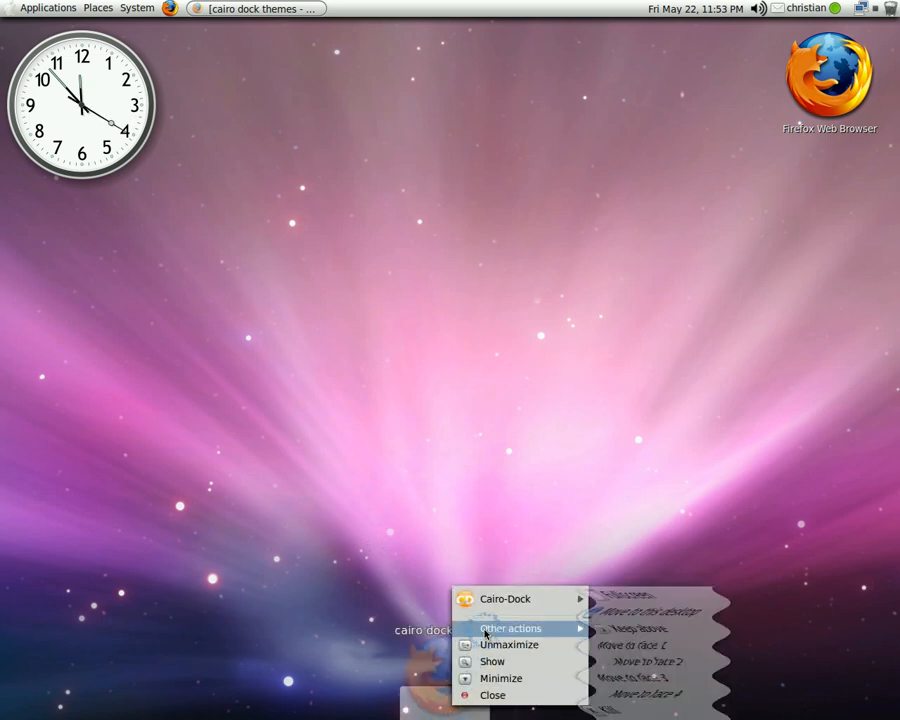
mouse_move(504, 598)
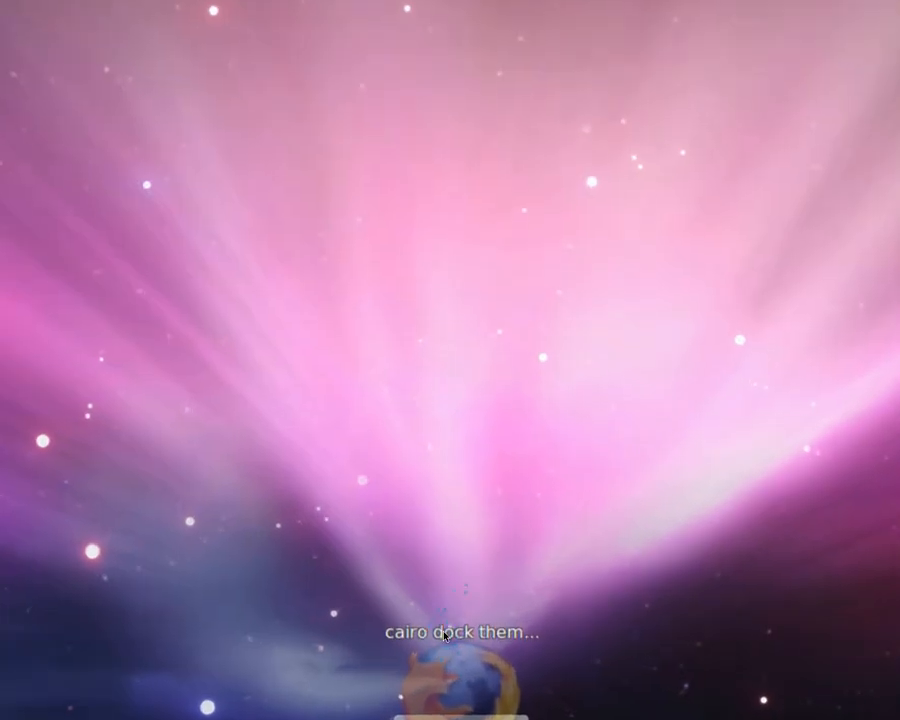
right_click(470, 636)
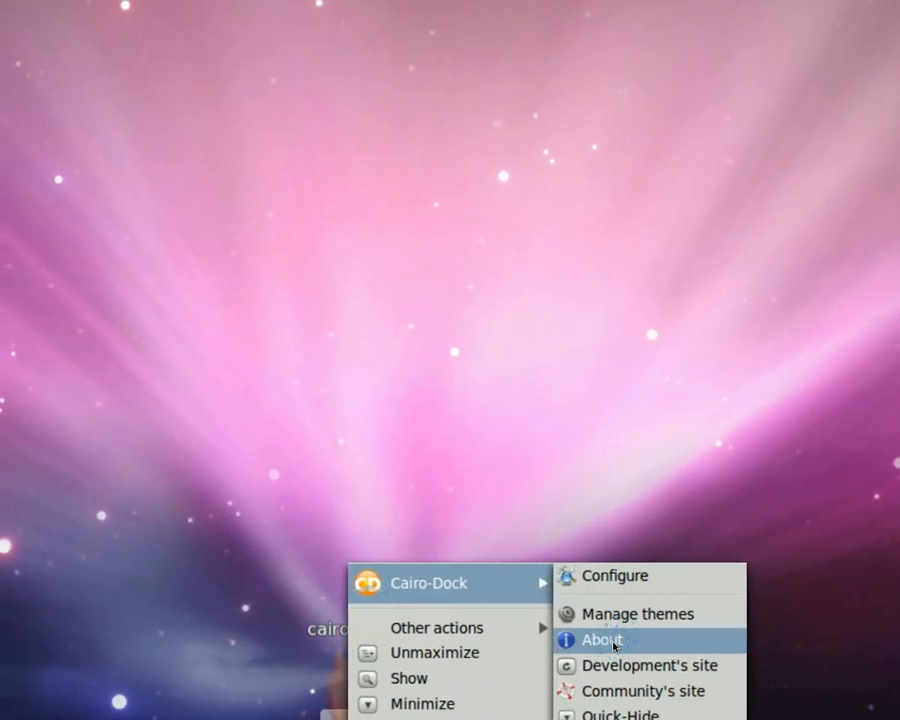
left_click(636, 612)
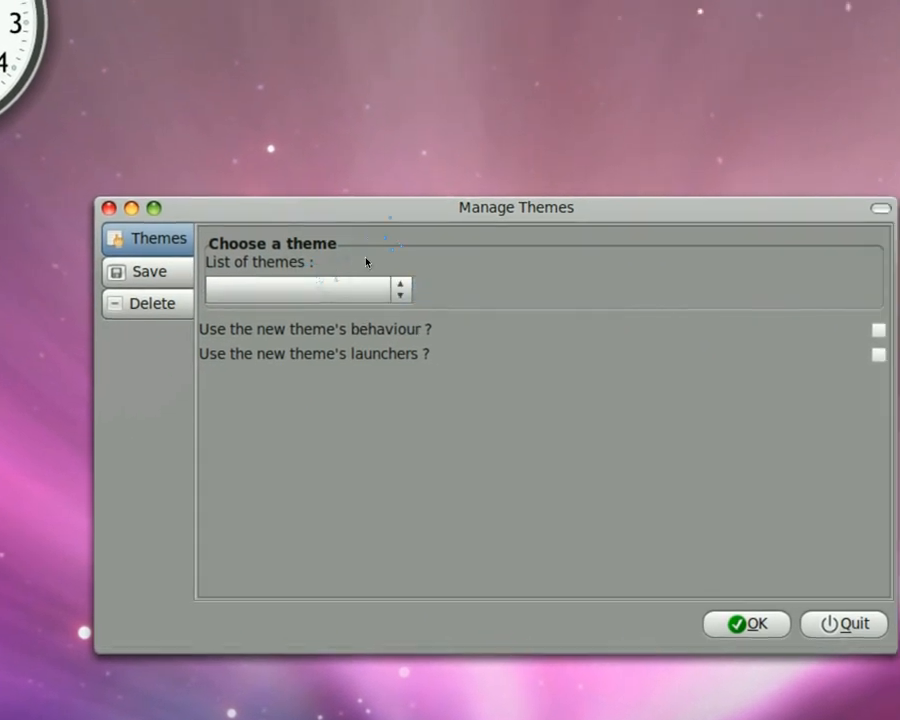
Select Gnome-Human from the theme list and apply it with OK
left_click(296, 288)
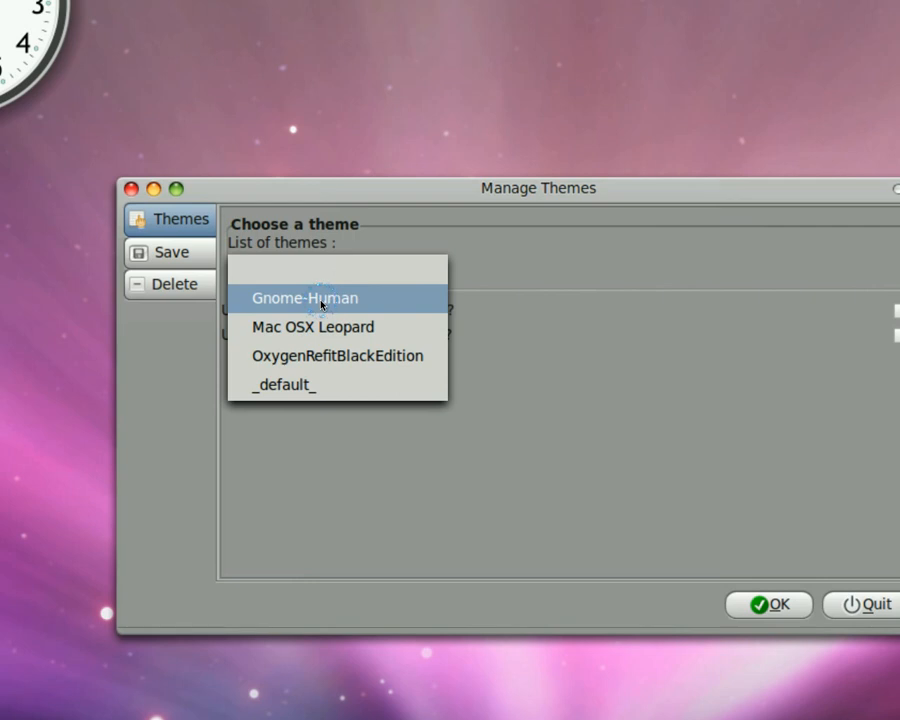
left_click(304, 298)
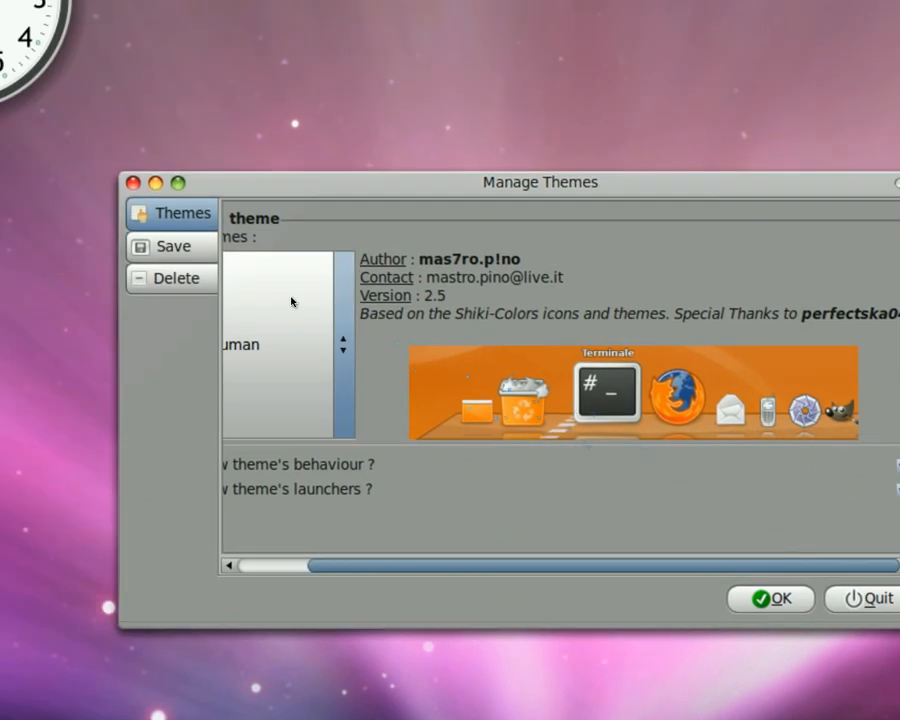
left_click(172, 246)
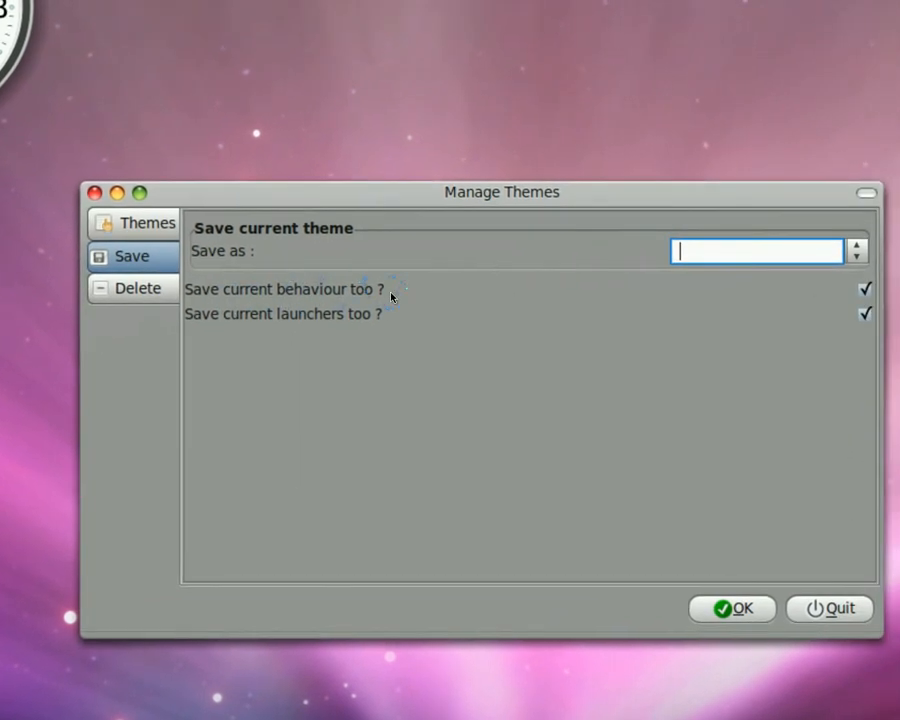
left_click(138, 288)
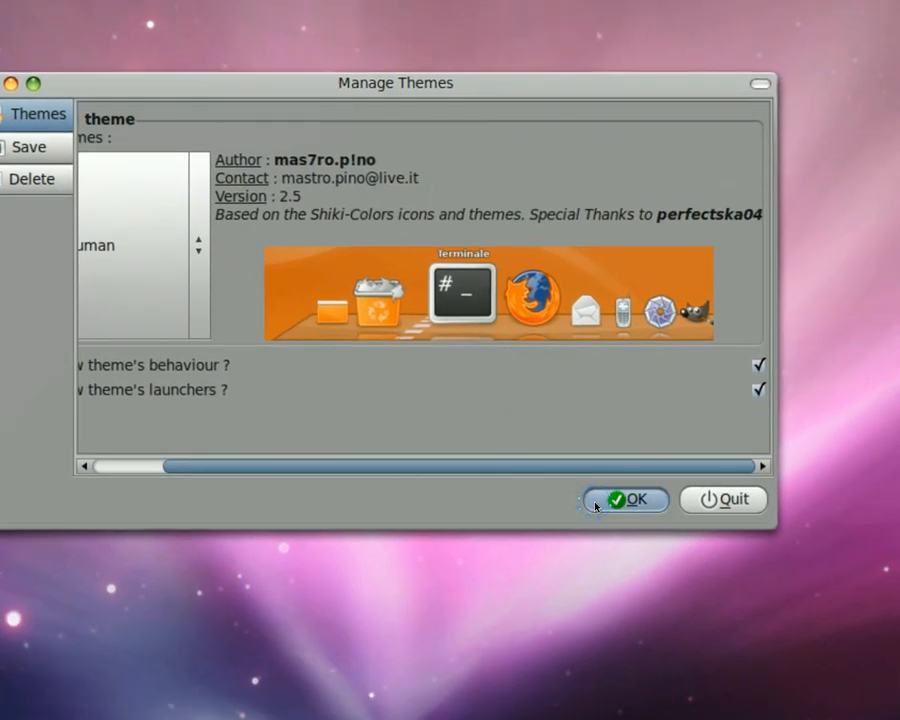
left_click(632, 500)
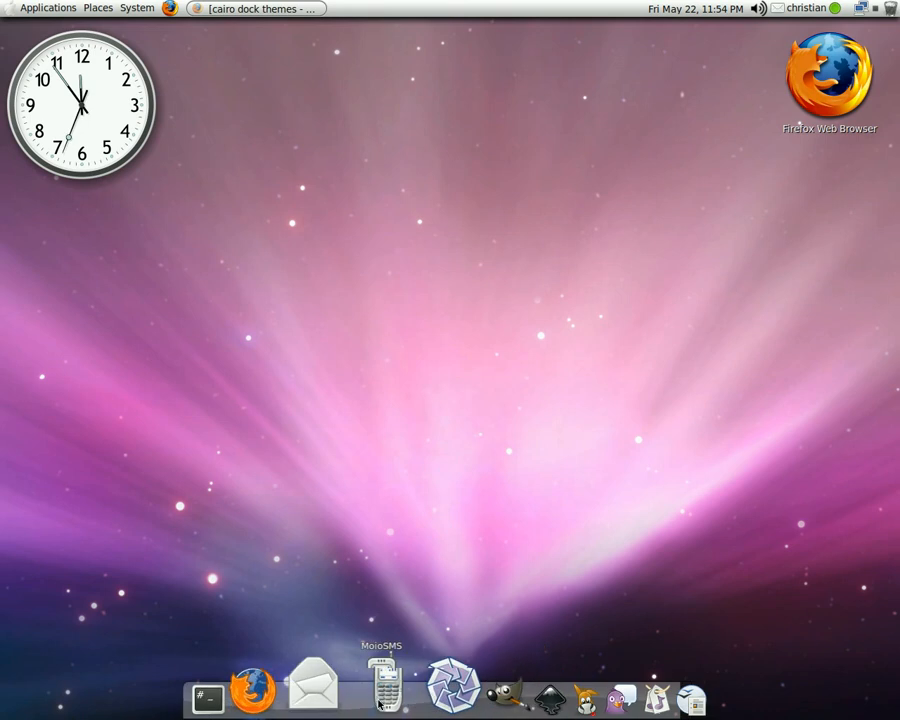
mouse_move(524, 690)
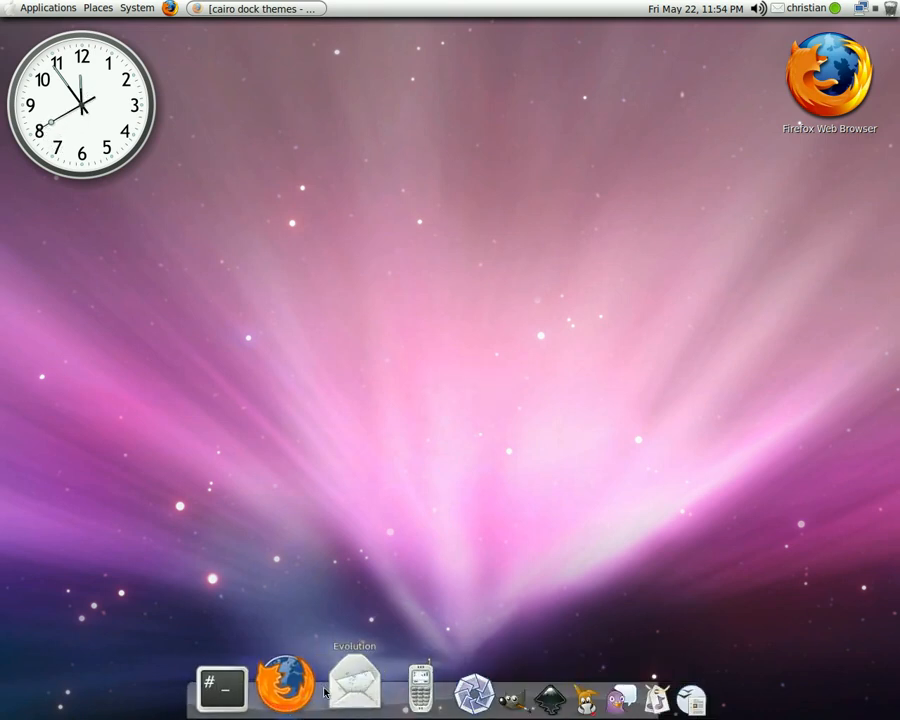
mouse_move(276, 178)
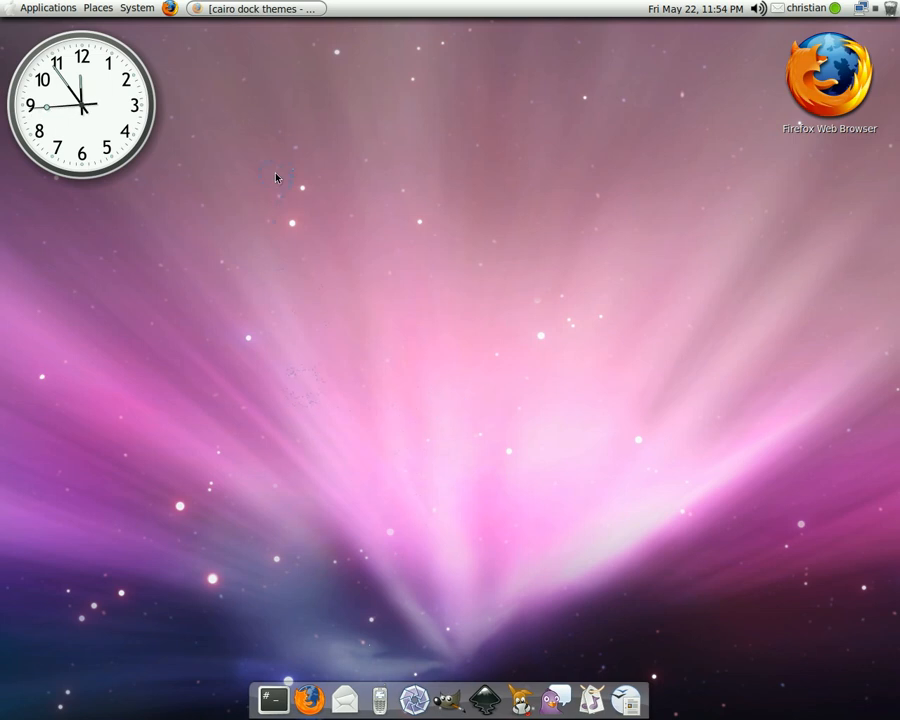
Launch System Monitor from System > Administration
left_click(136, 8)
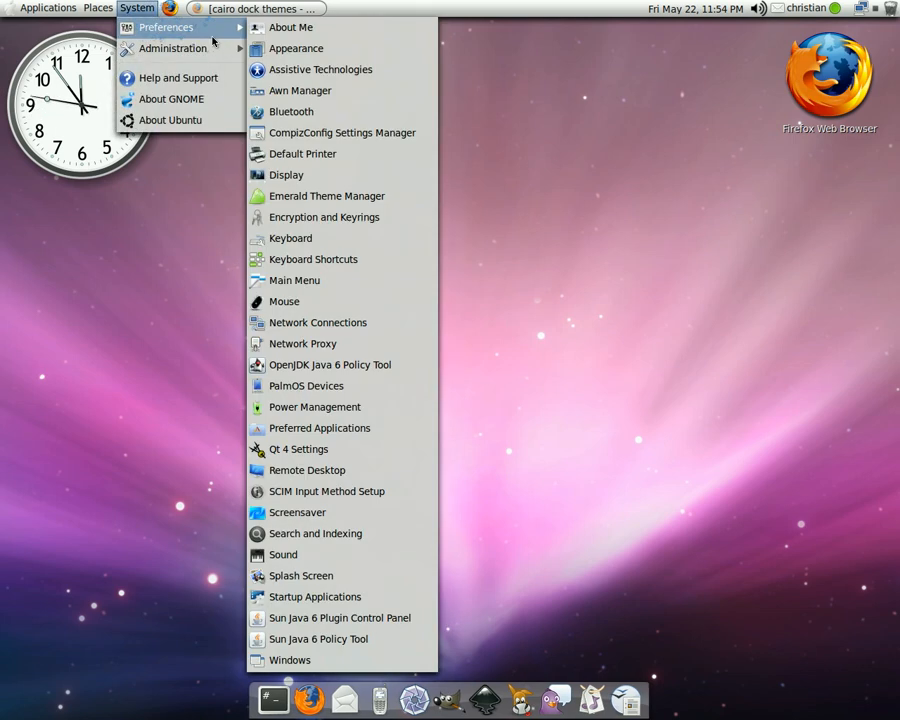
mouse_move(172, 48)
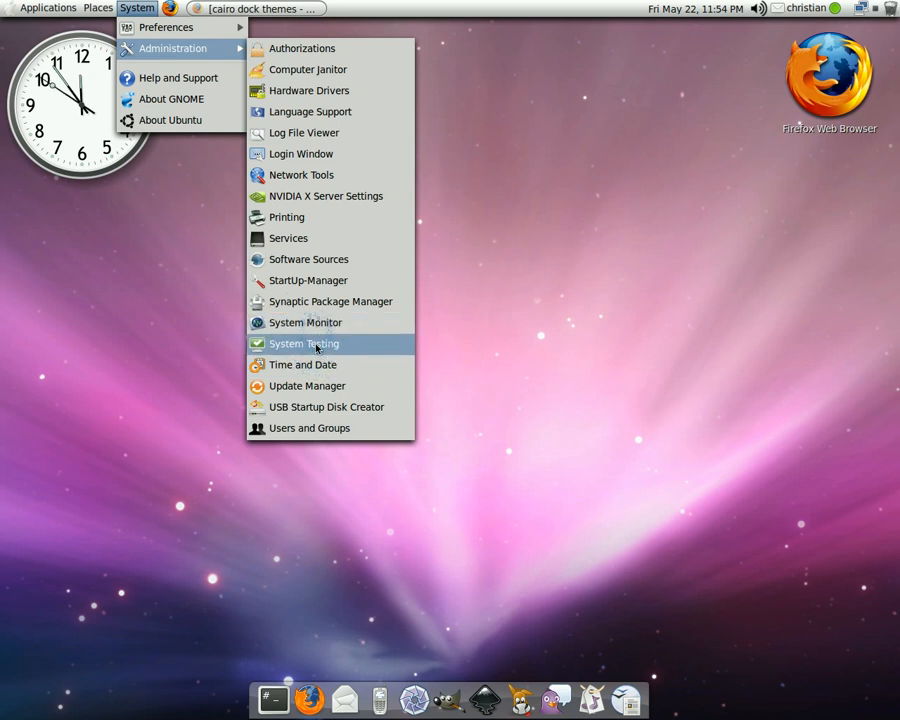
mouse_move(304, 322)
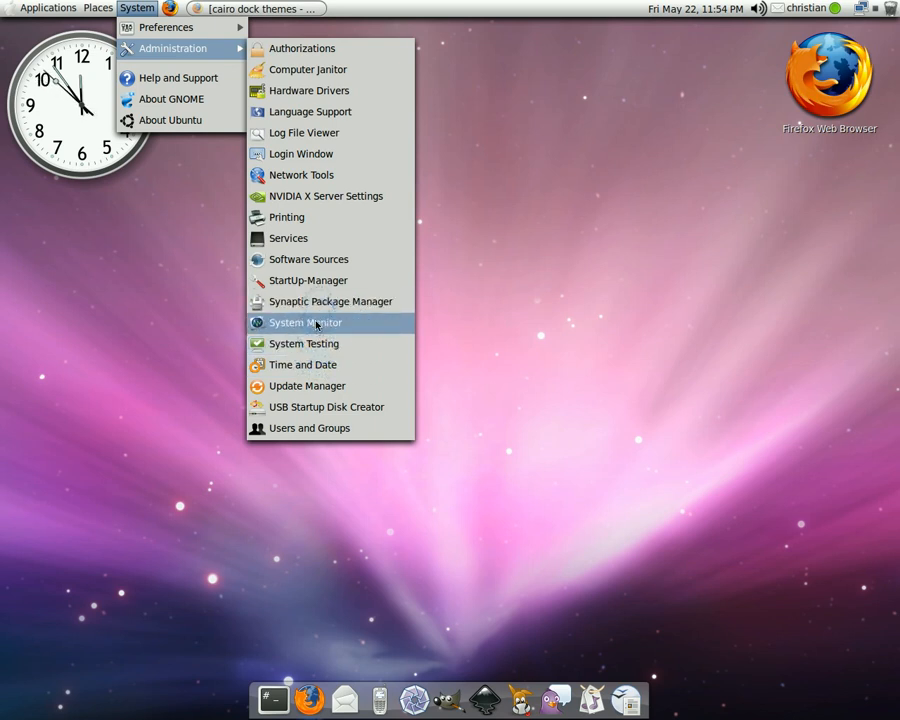
left_click(304, 322)
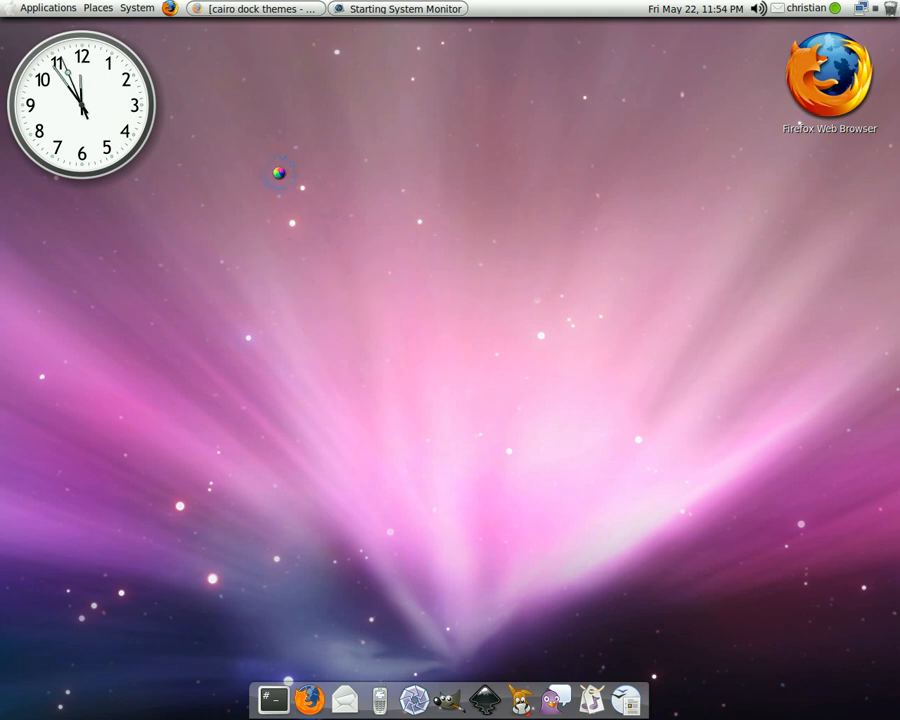
left_click(396, 8)
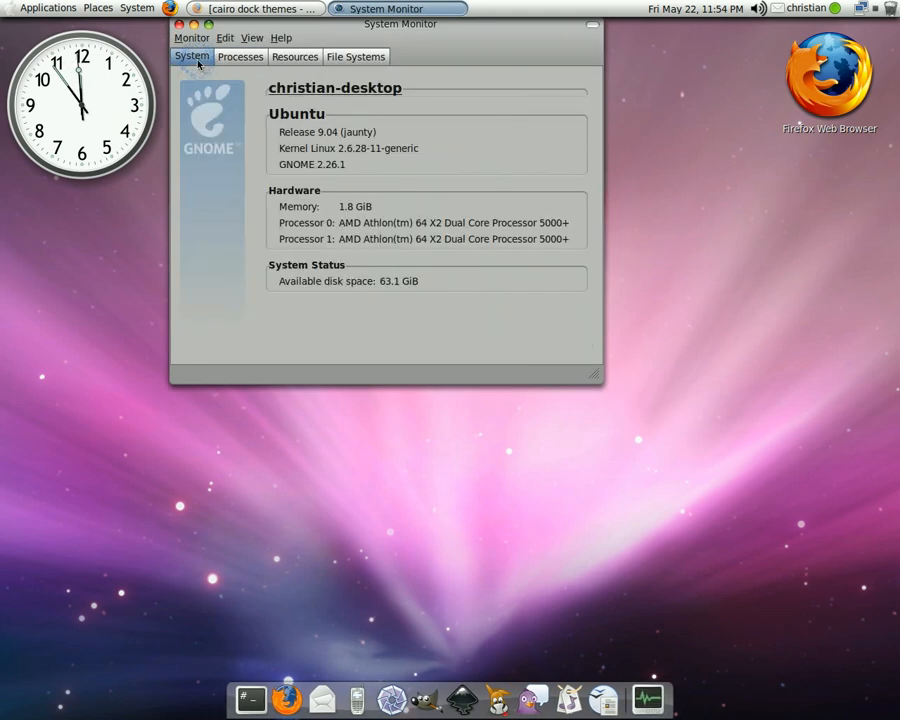
mouse_move(348, 160)
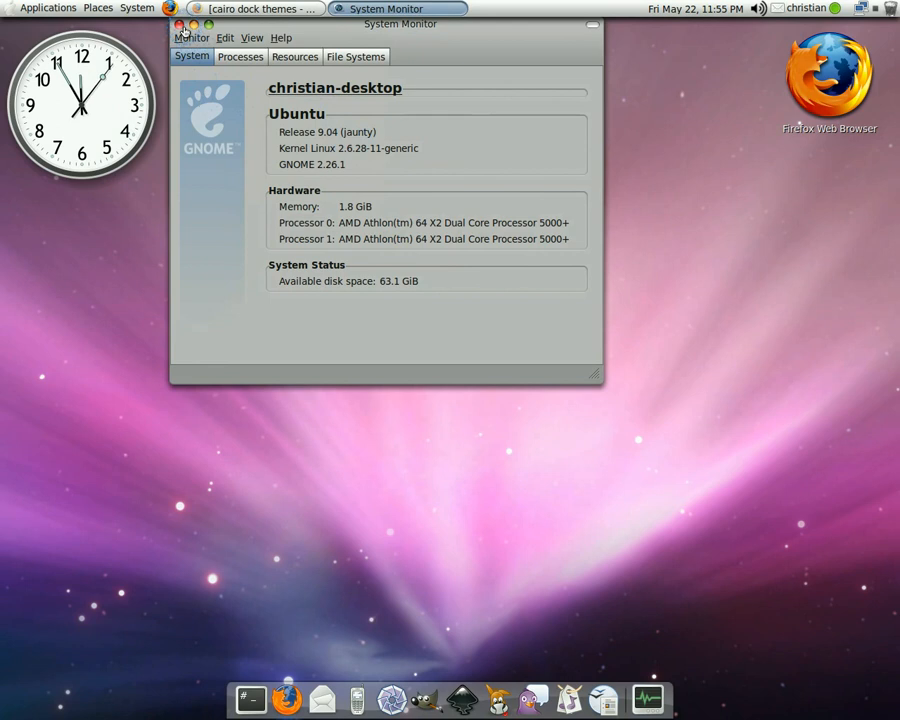
left_click(180, 24)
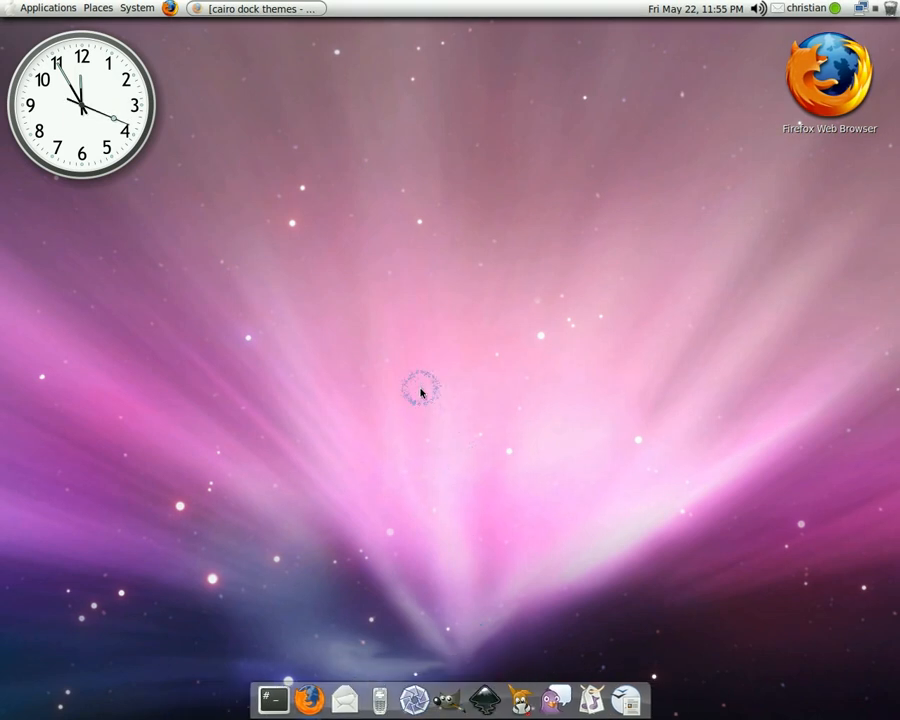
mouse_move(470, 290)
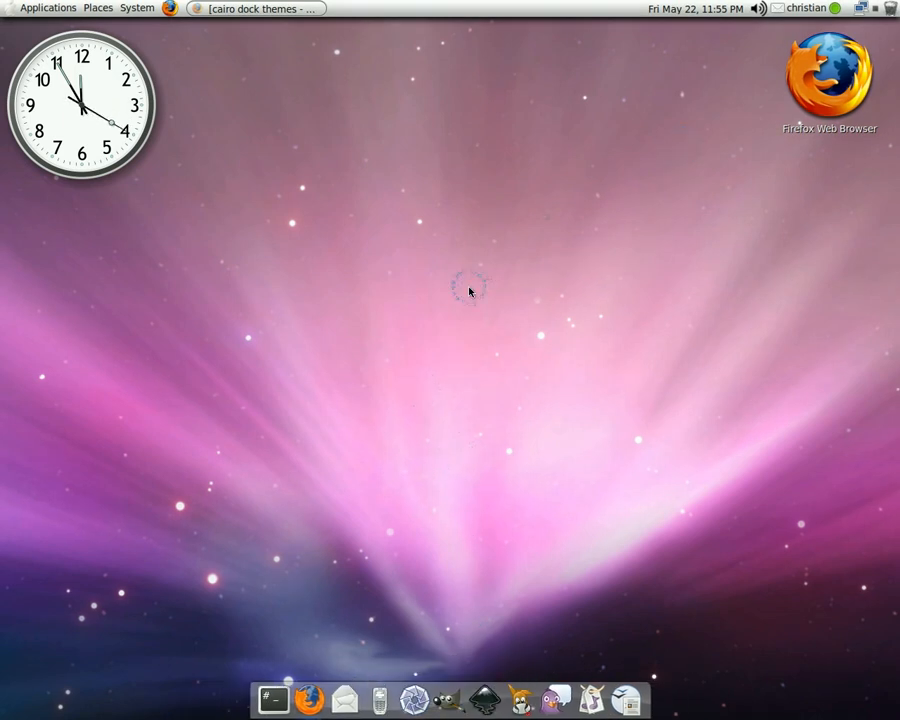